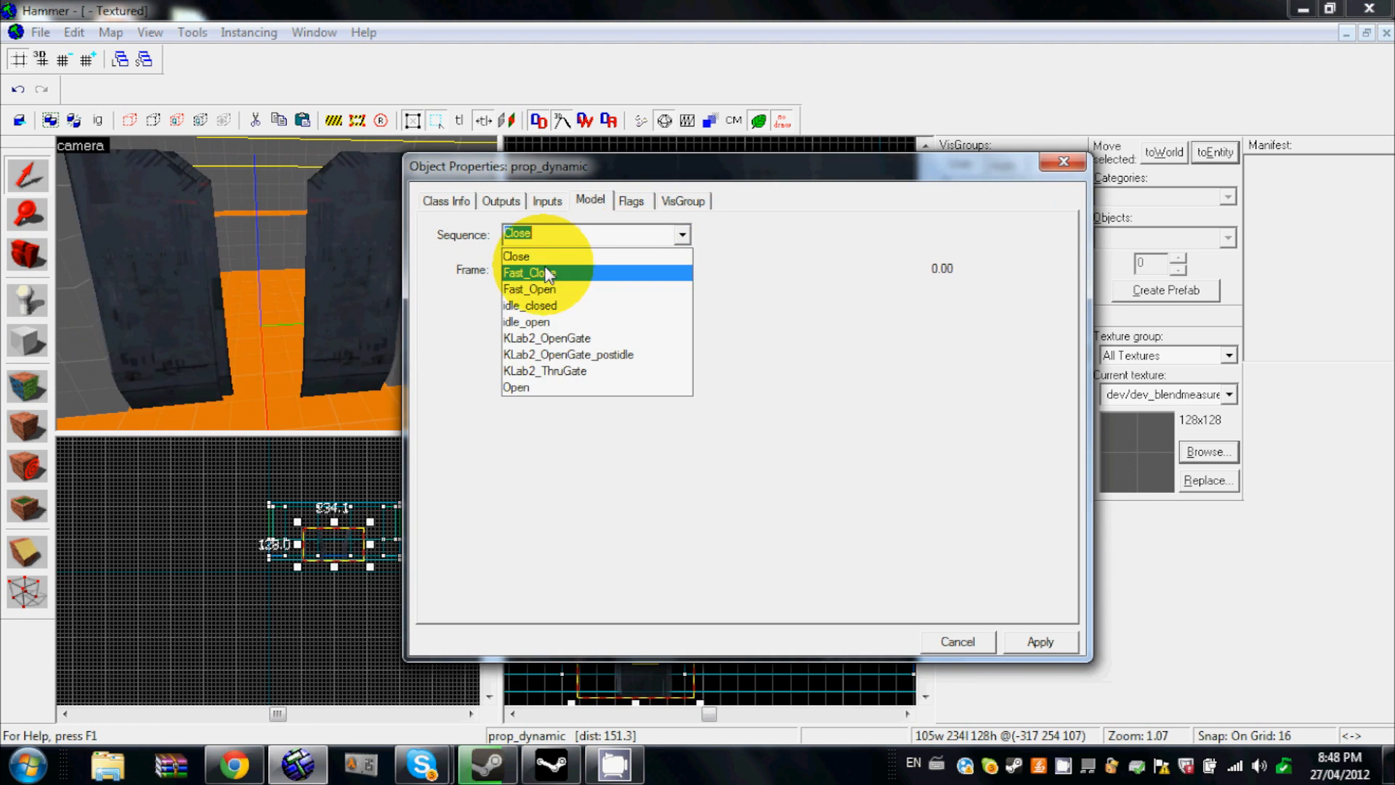
Give the door prop the idle_closed sequence so it starts shut, and close its properties.
{"action": "left_click", "coordinate": [528, 305]}
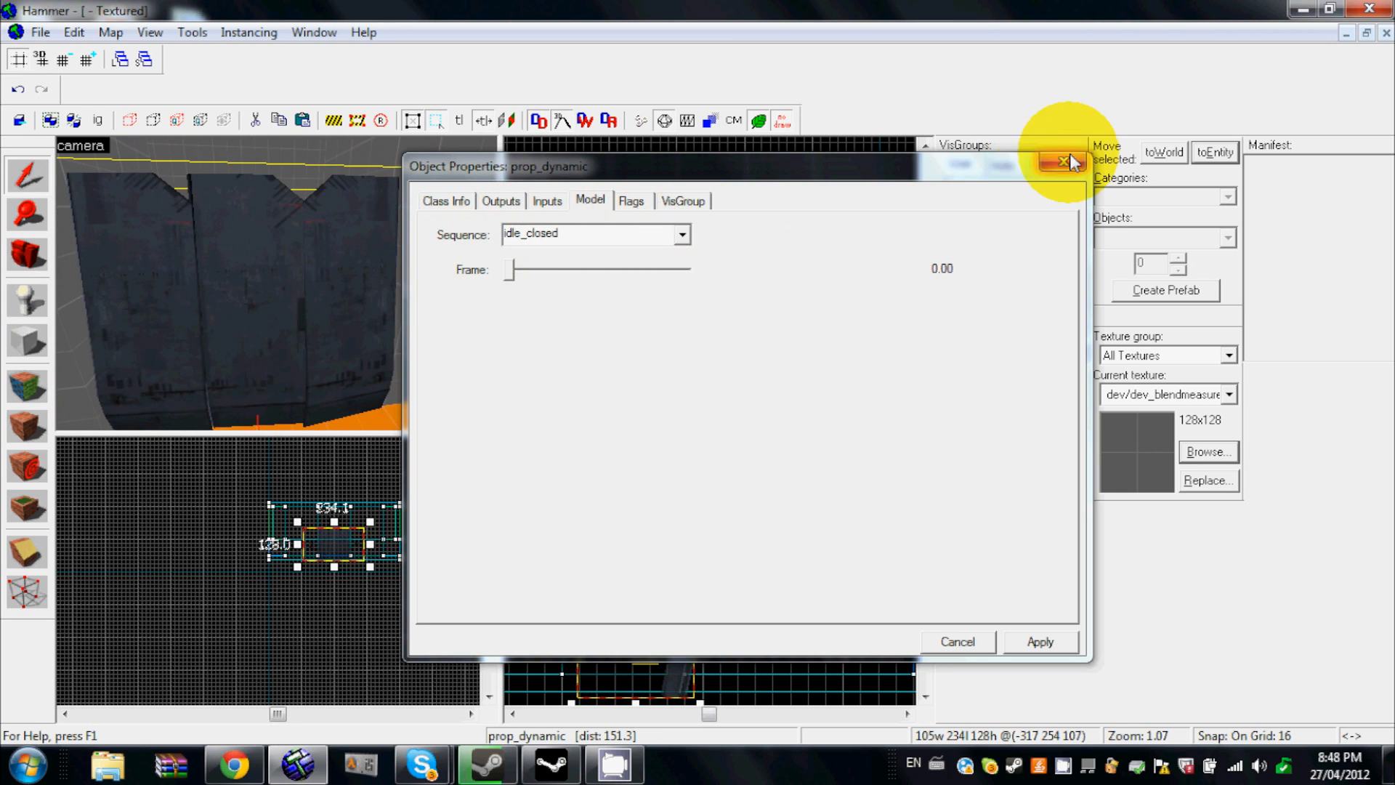
{"action": "left_click", "coordinate": [1064, 162]}
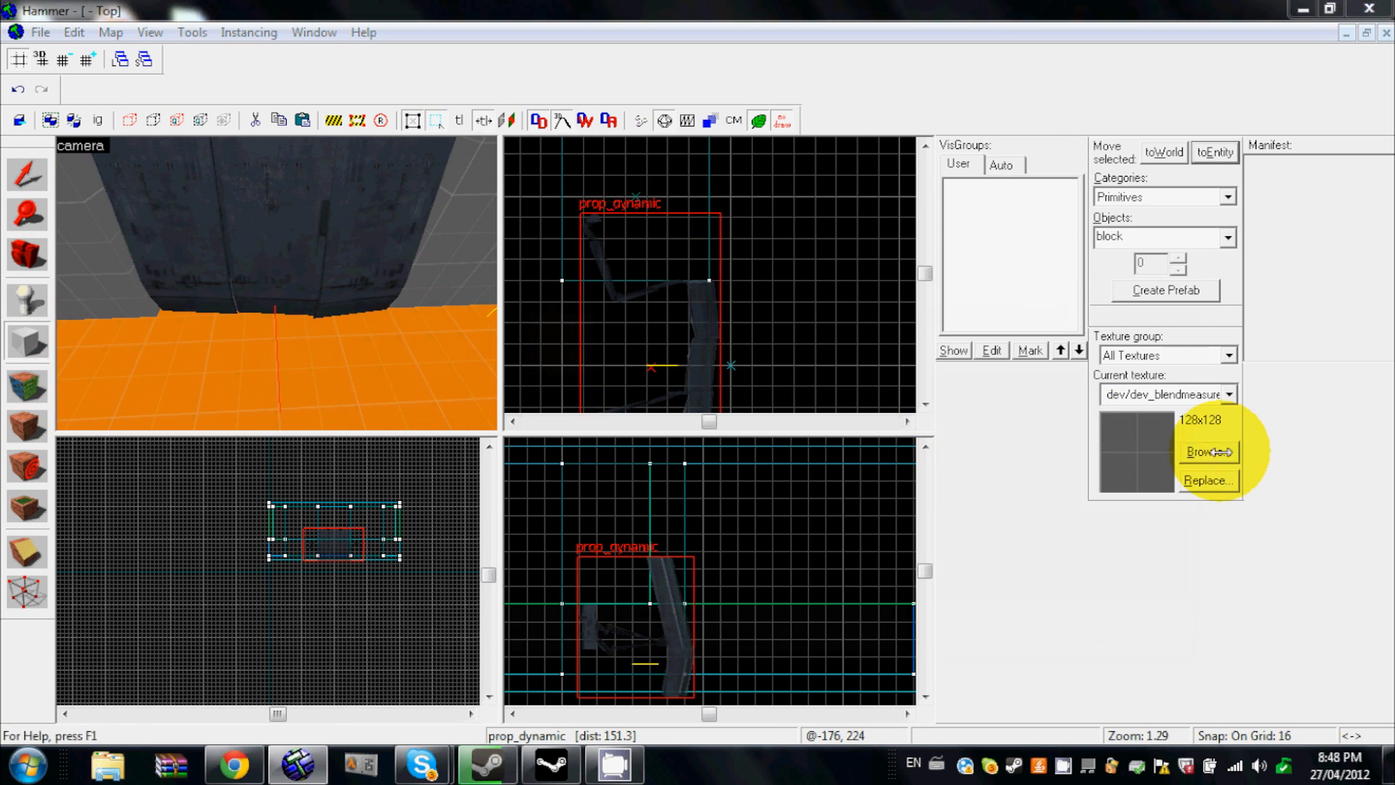
Texture a new block with tools/toolstrigger and turn it into a brush entity.
{"action": "left_click", "coordinate": [1206, 451]}
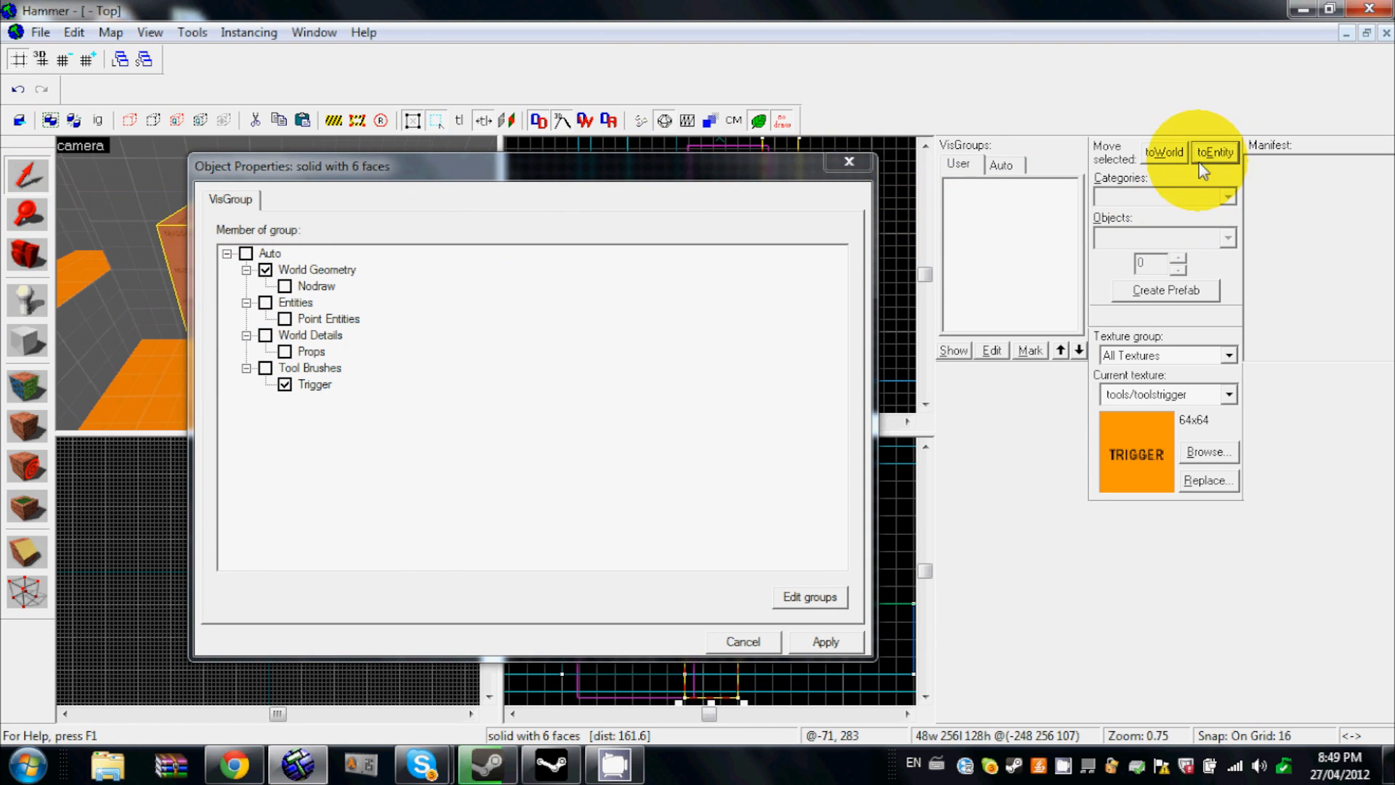
{"action": "mouse_move", "coordinate": [1059, 159]}
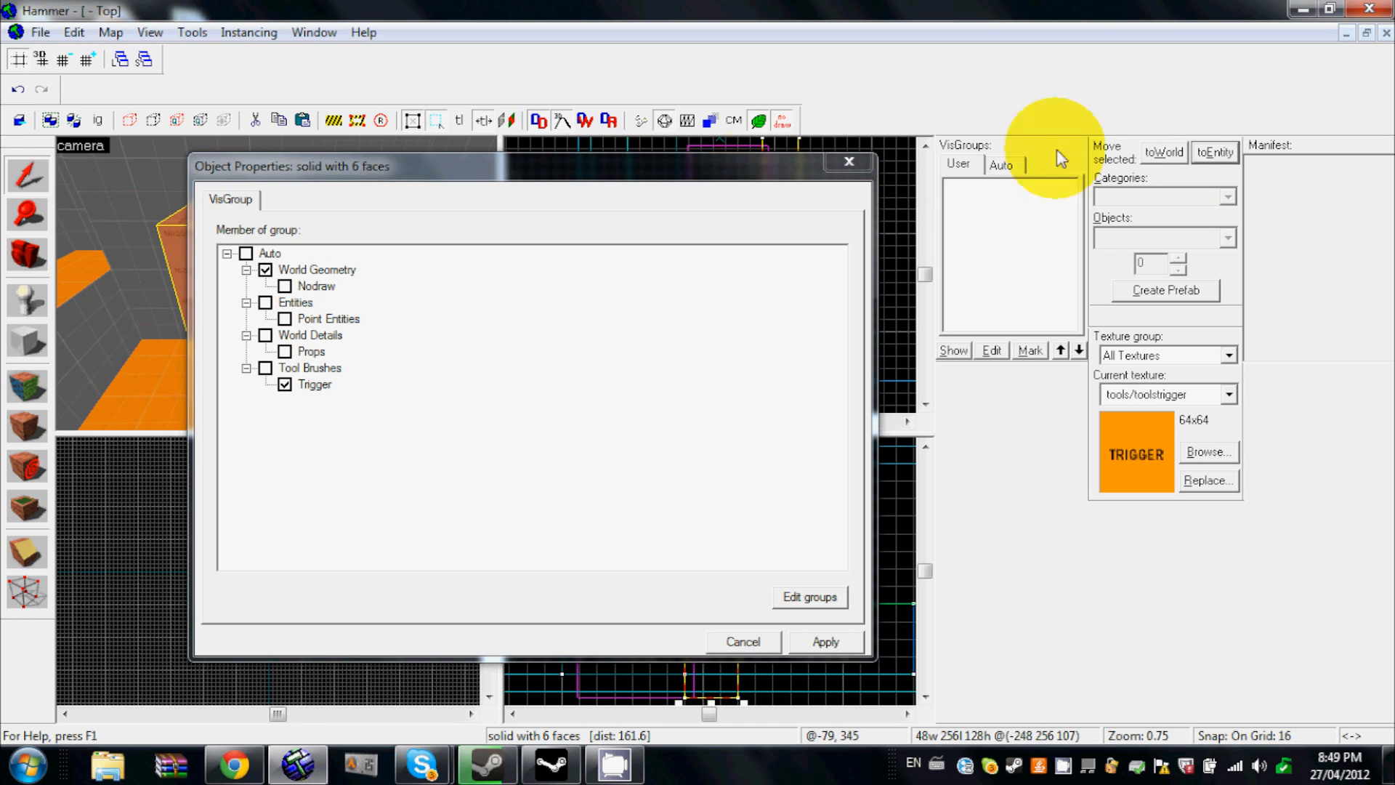
{"action": "left_click", "coordinate": [231, 199]}
{"action": "type", "text": "trigge"}
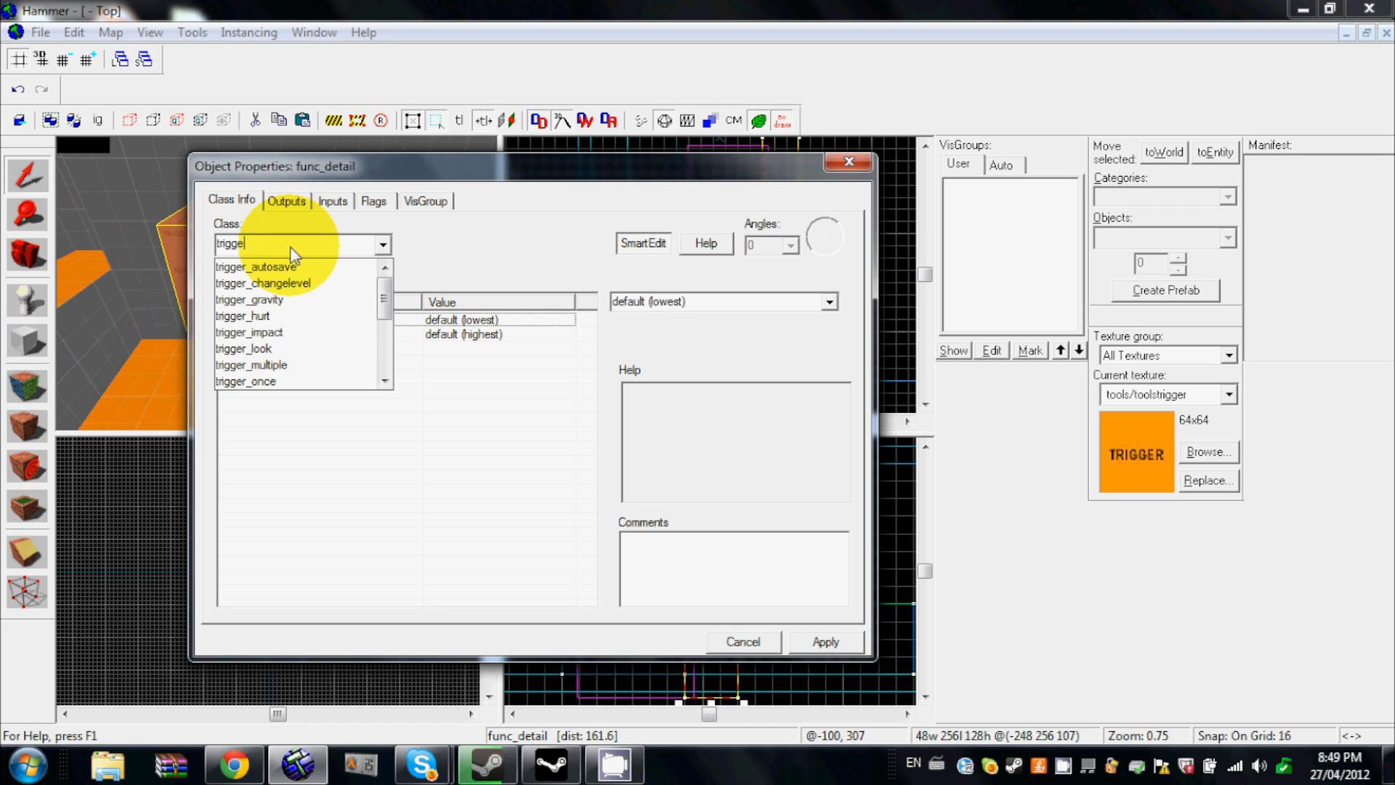
Make the brush a trigger_once and start an OnStartTouch output on it.
{"action": "left_click", "coordinate": [245, 381]}
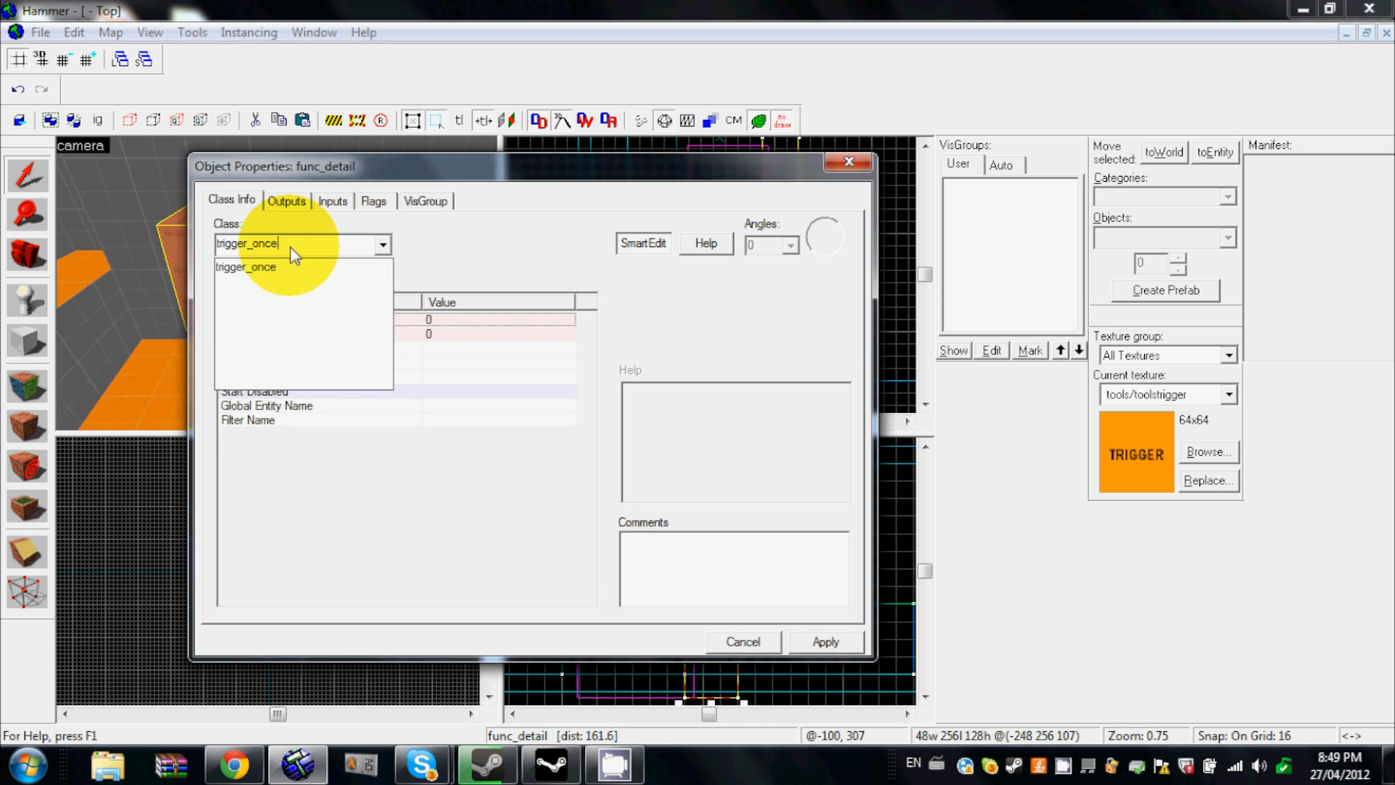
{"action": "left_click", "coordinate": [245, 267]}
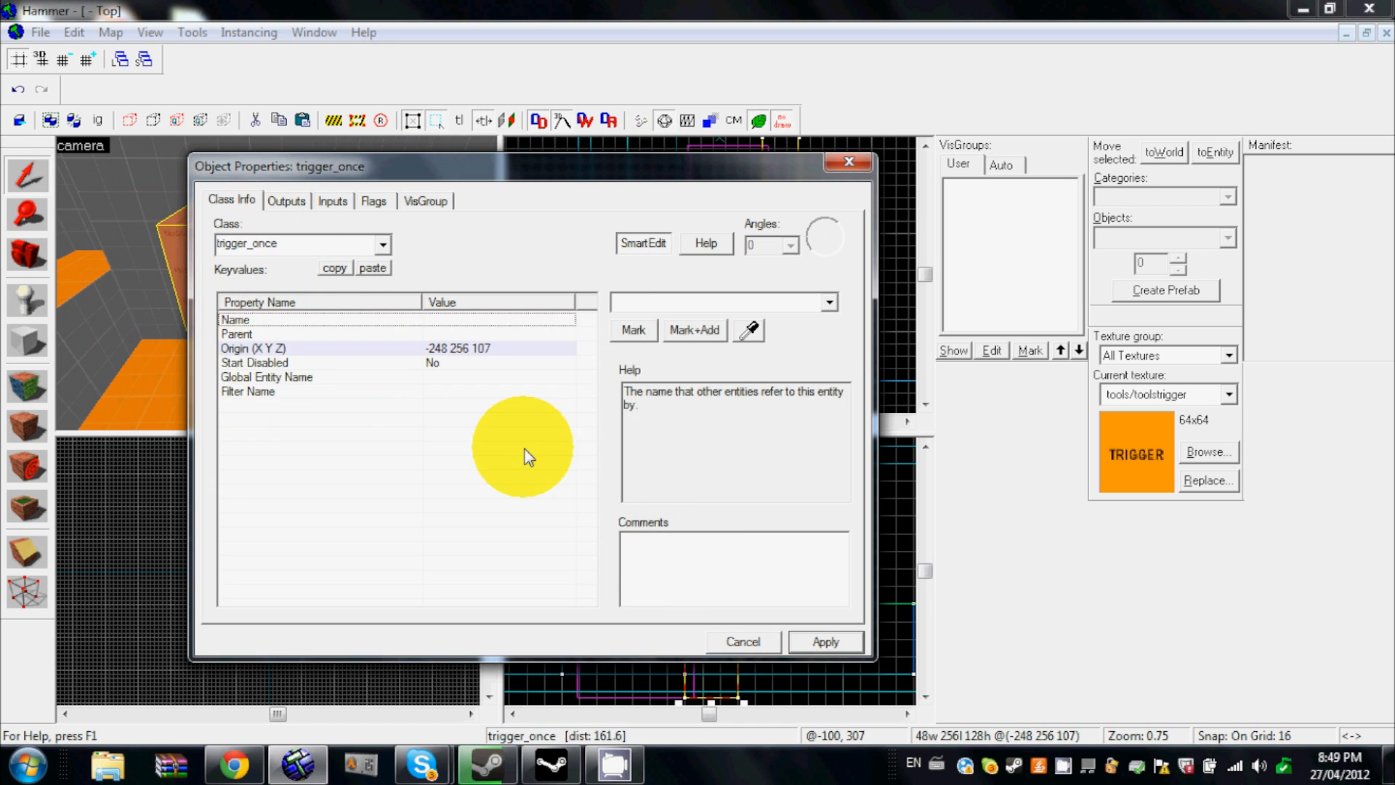
{"action": "left_click", "coordinate": [373, 201]}
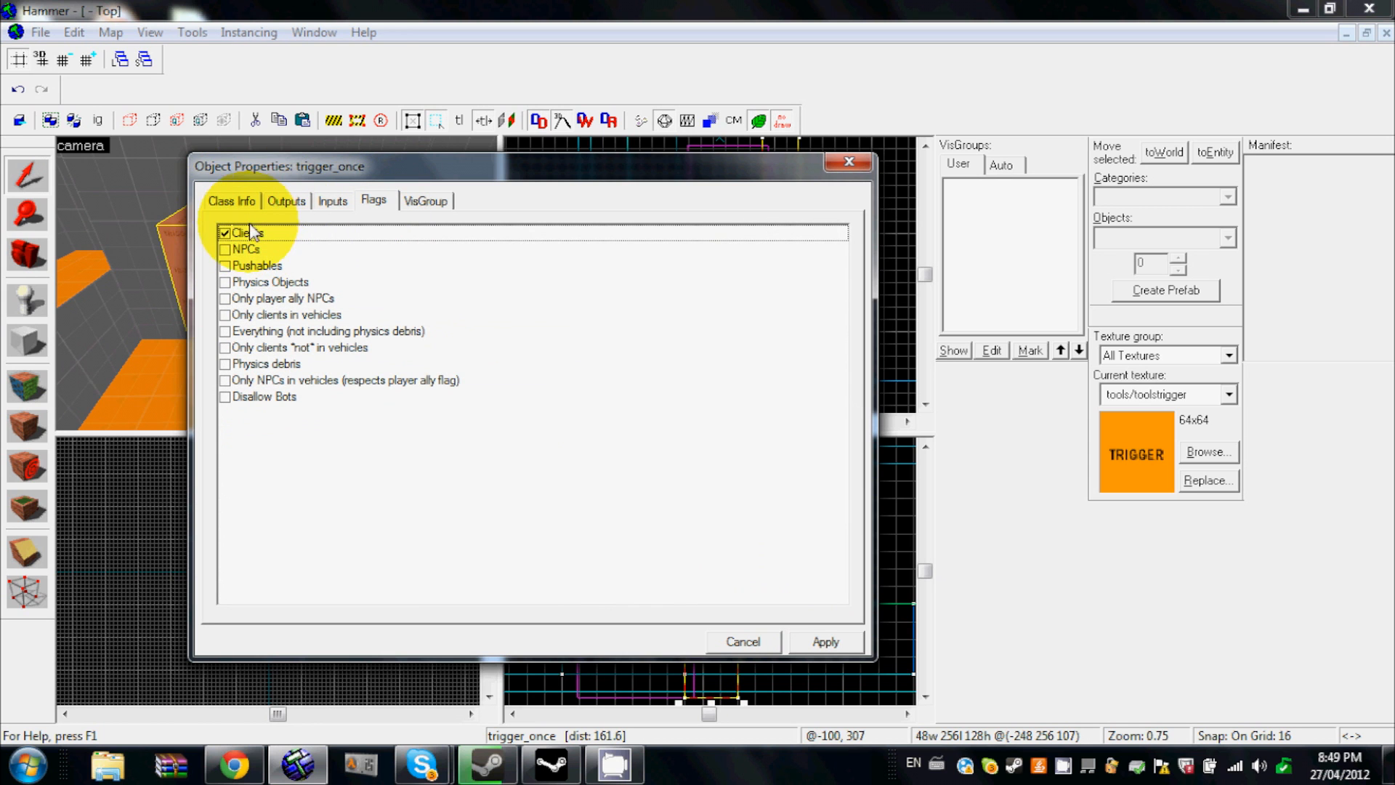
{"action": "left_click", "coordinate": [286, 201]}
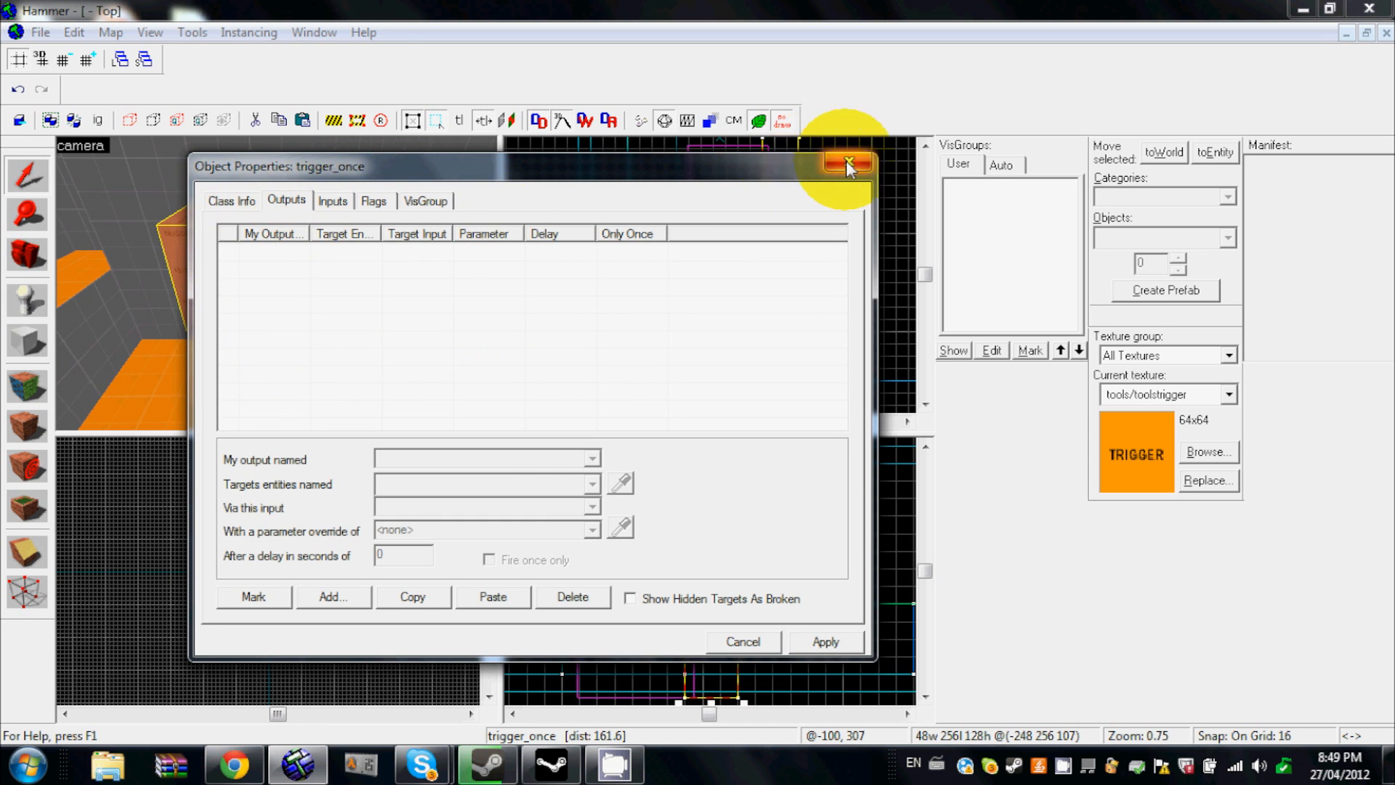
{"action": "left_click", "coordinate": [846, 166]}
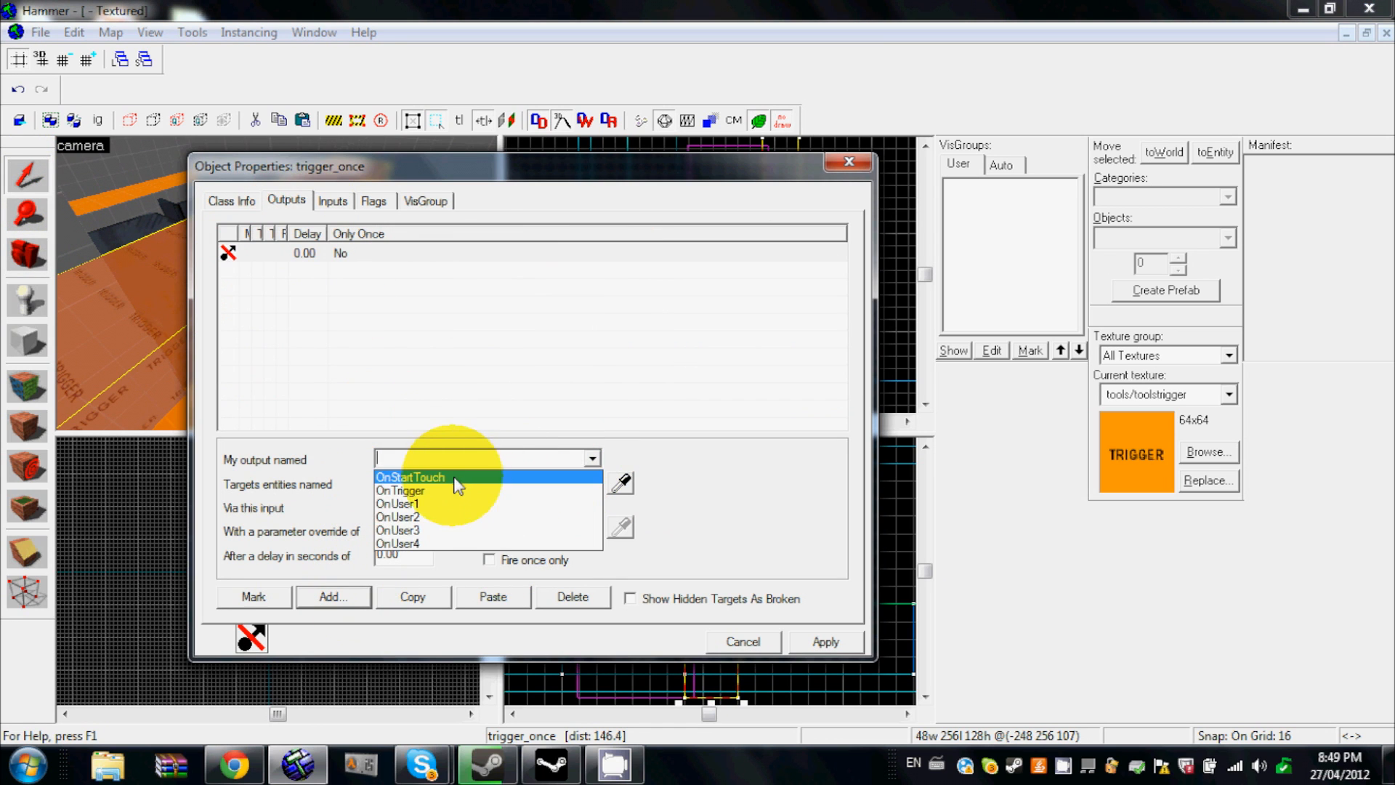
{"action": "left_click", "coordinate": [410, 476]}
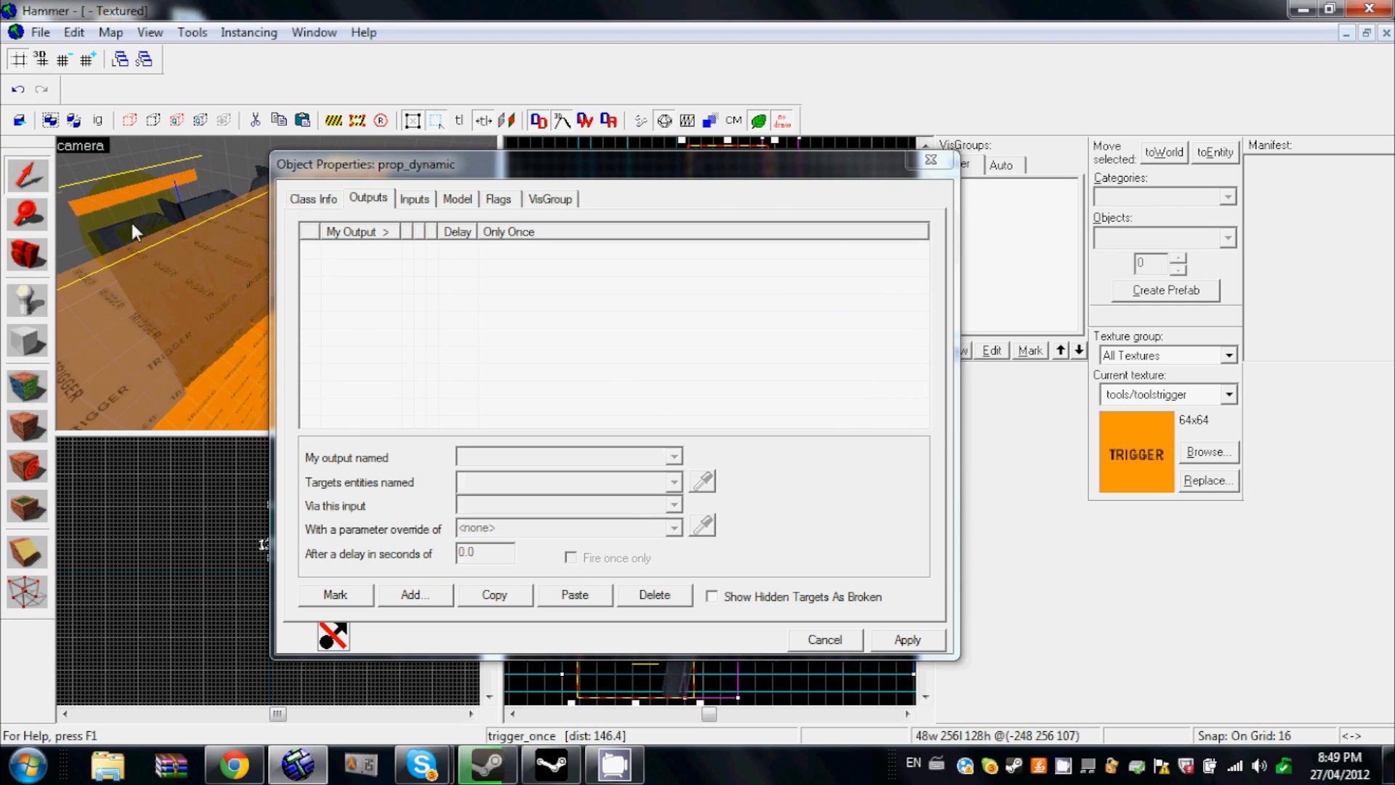
Name the door prop door_1 in its Class Info.
{"action": "left_click", "coordinate": [313, 198]}
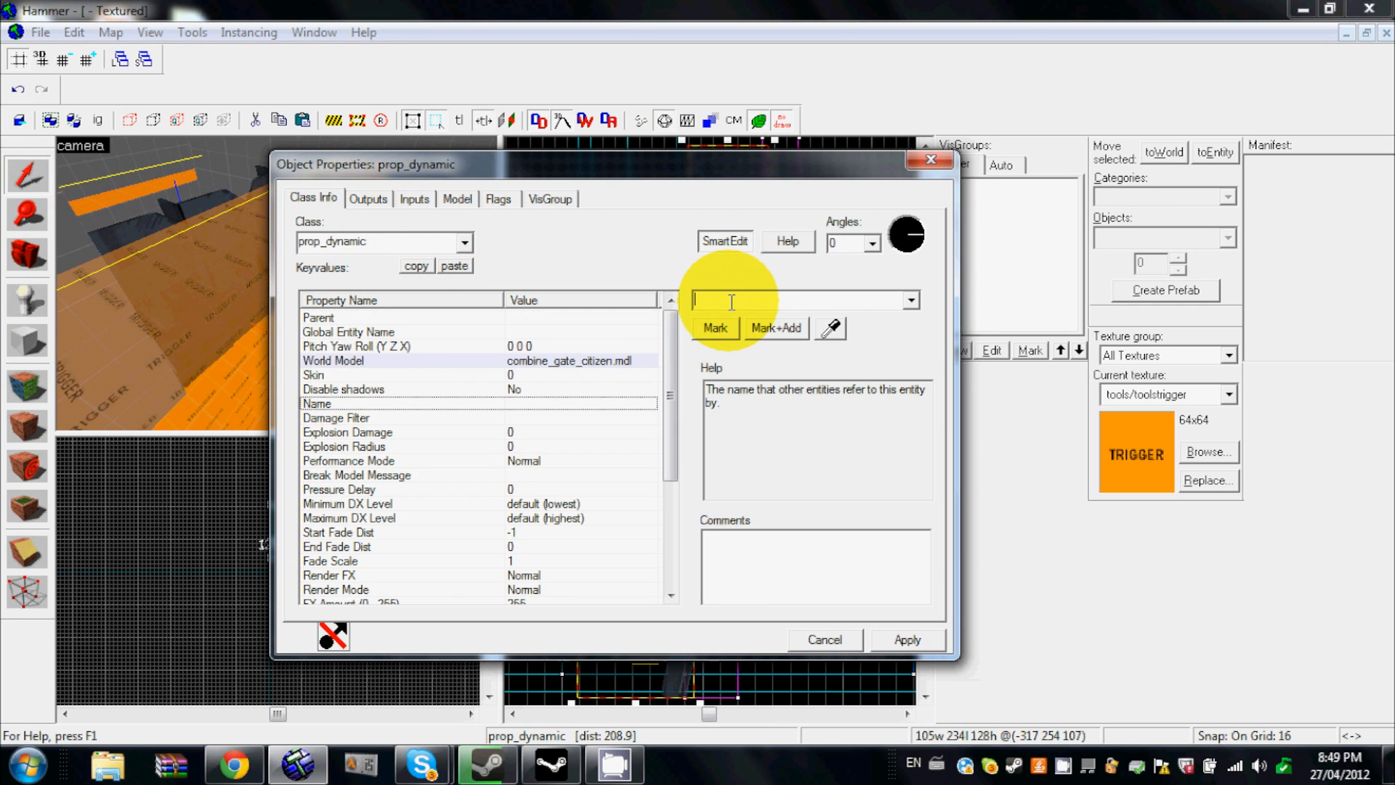
{"action": "type", "text": "door_1"}
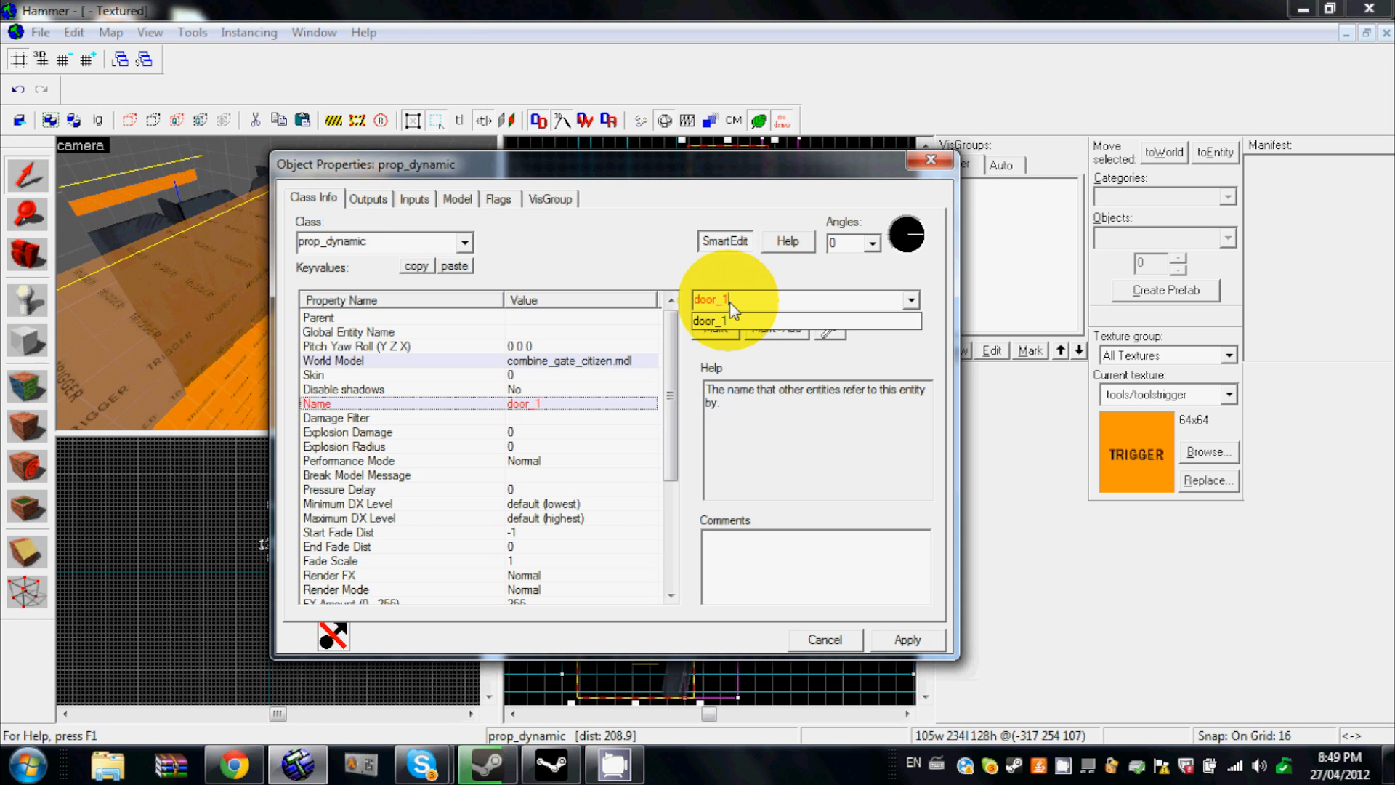
{"action": "left_click", "coordinate": [906, 638]}
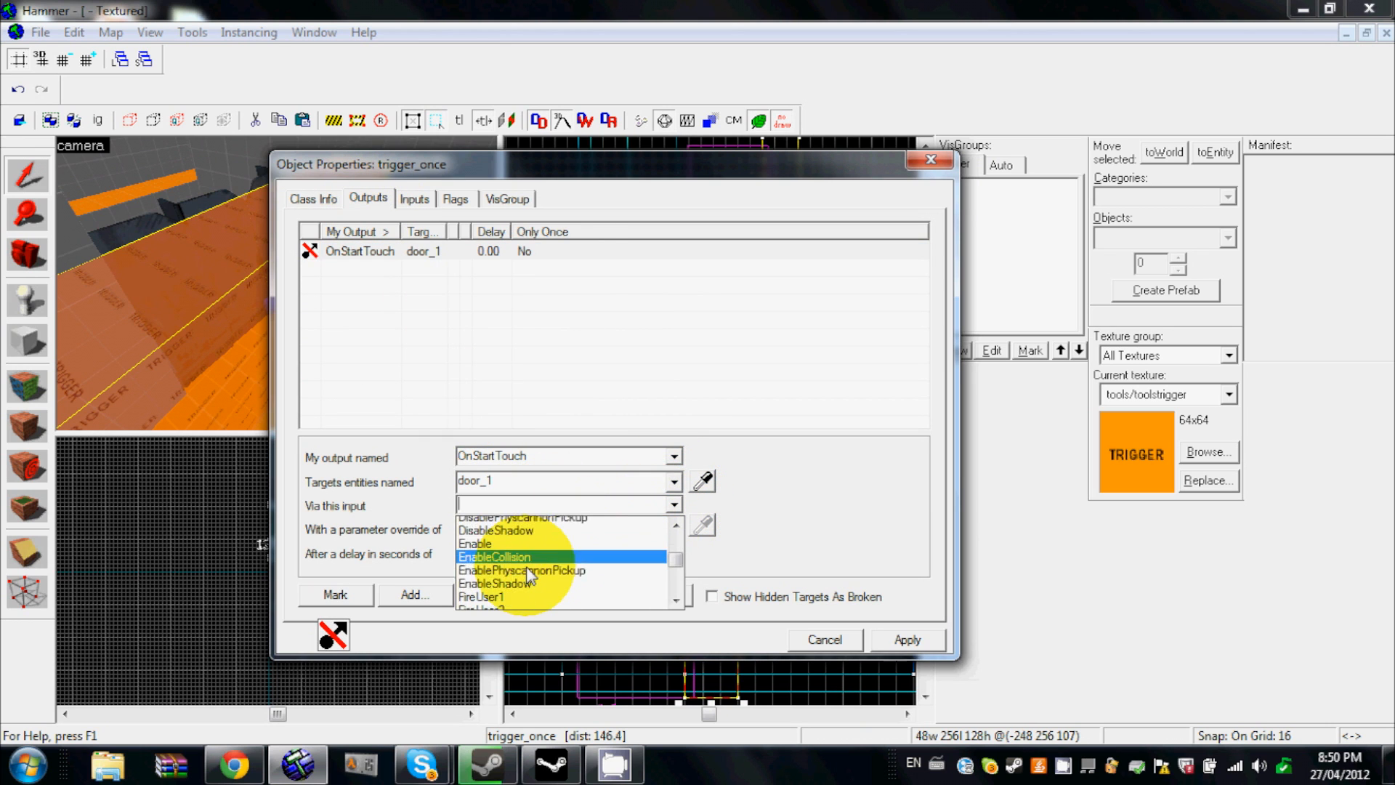
Point the trigger's OnStartTouch output at door_1's SetAnimation input and apply it.
{"action": "scroll", "scroll_direction": "down", "scroll_amount": 3}
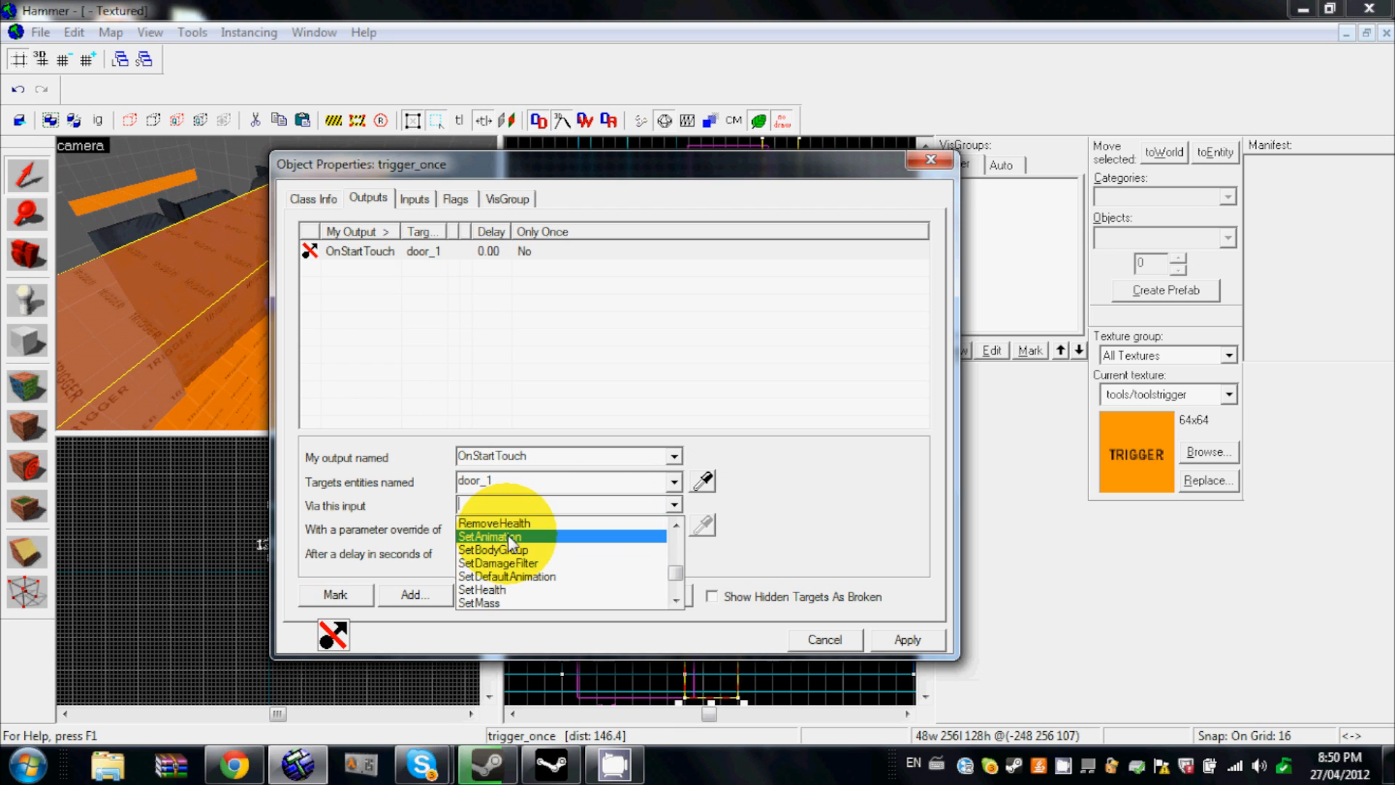
{"action": "left_click", "coordinate": [488, 536]}
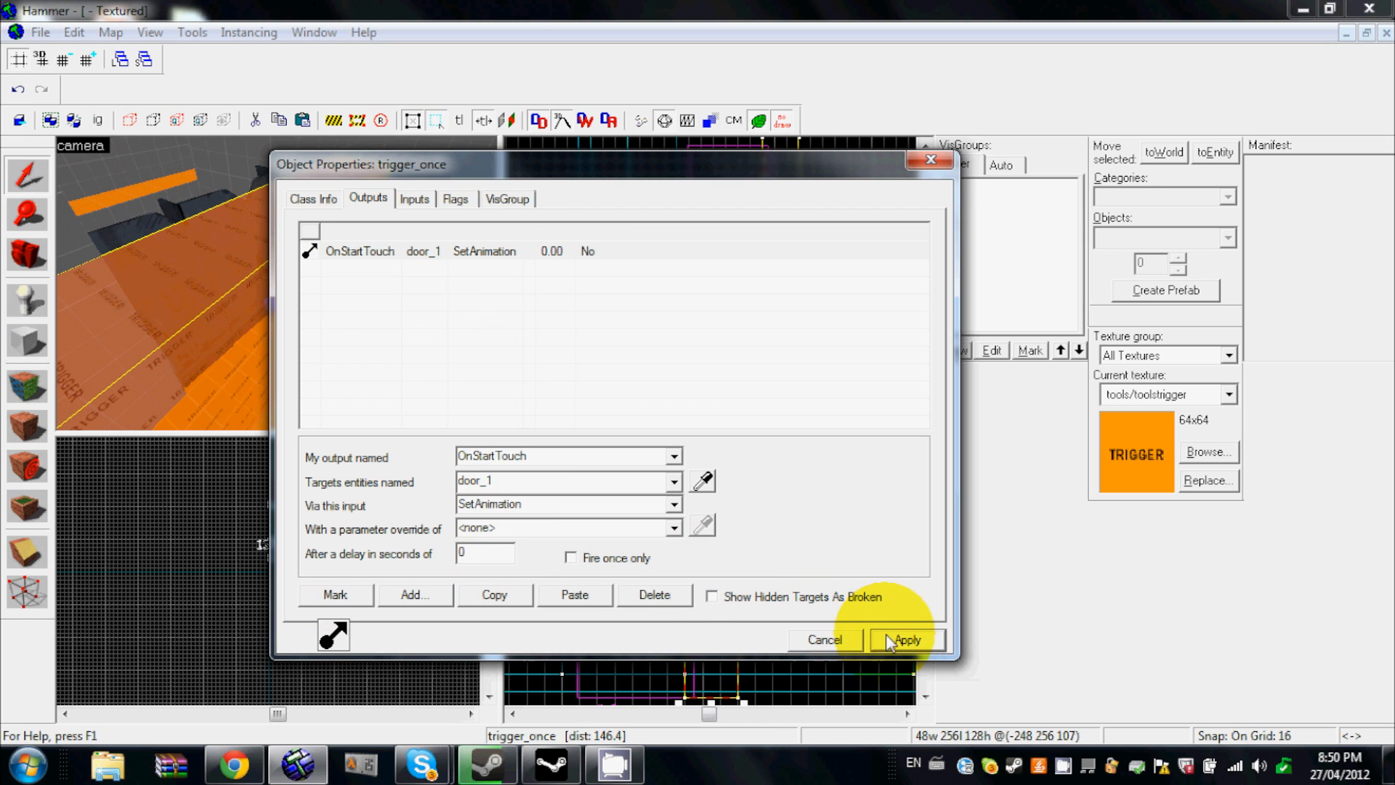
{"action": "left_click", "coordinate": [906, 639]}
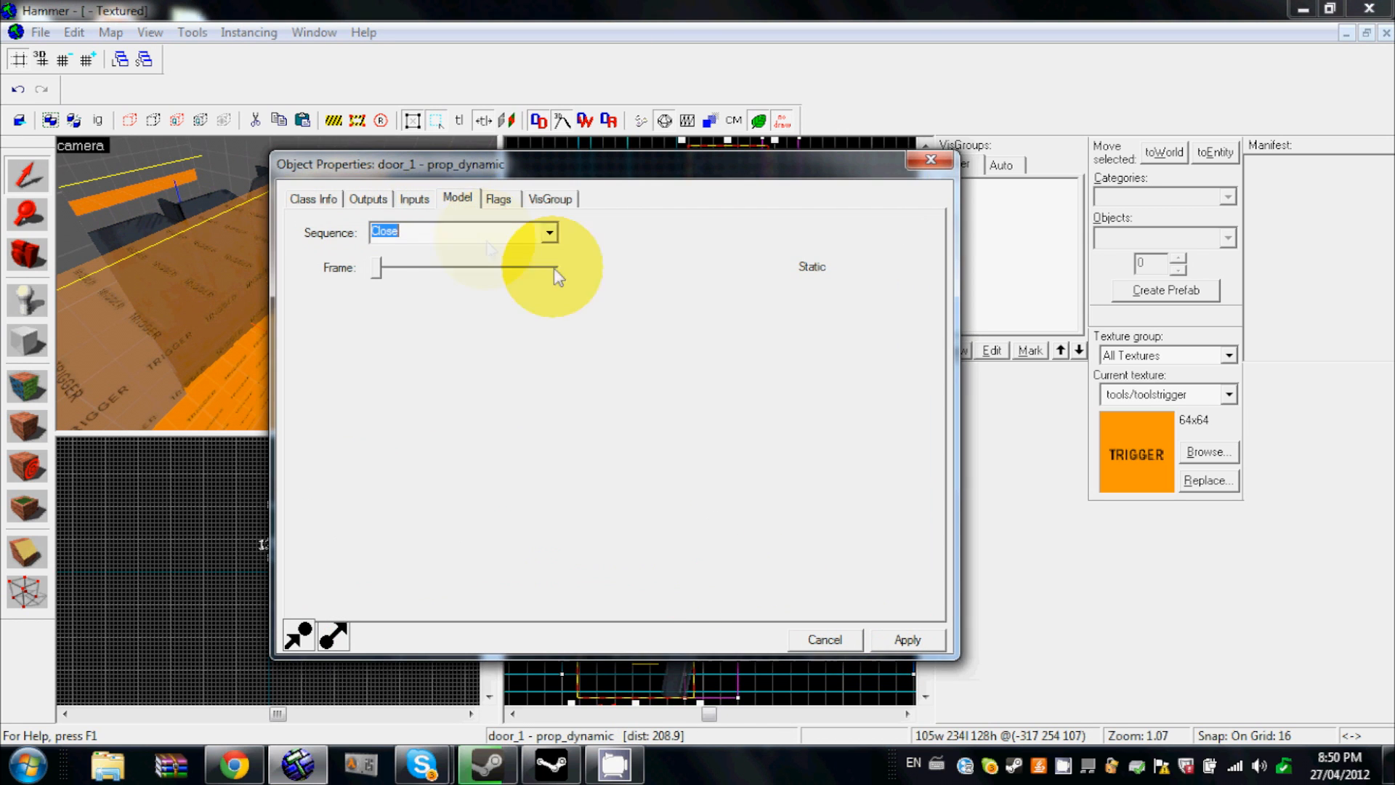
Browse door_1's animation sequences, choosing Open, then return to the trigger_once outputs.
{"action": "left_click", "coordinate": [550, 232]}
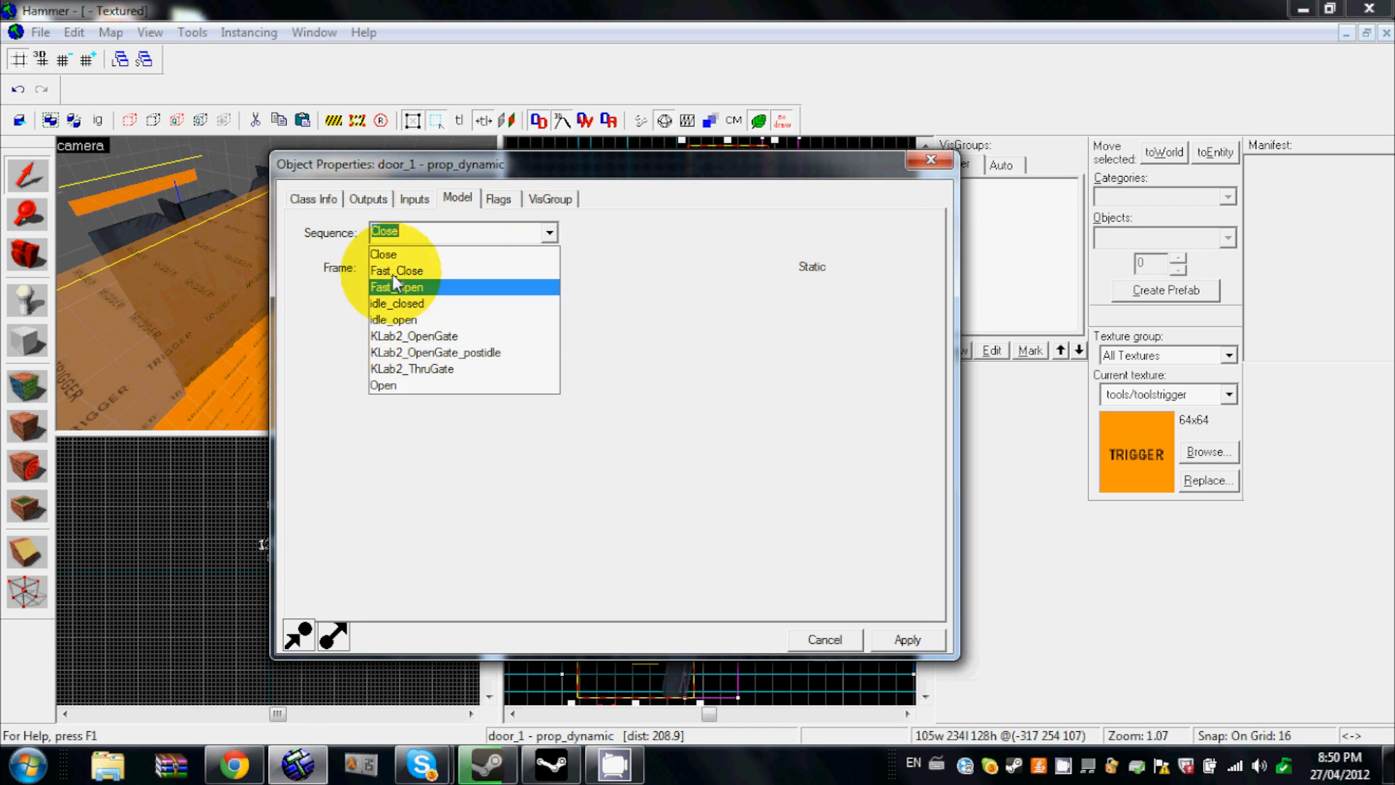
{"action": "left_click", "coordinate": [384, 384]}
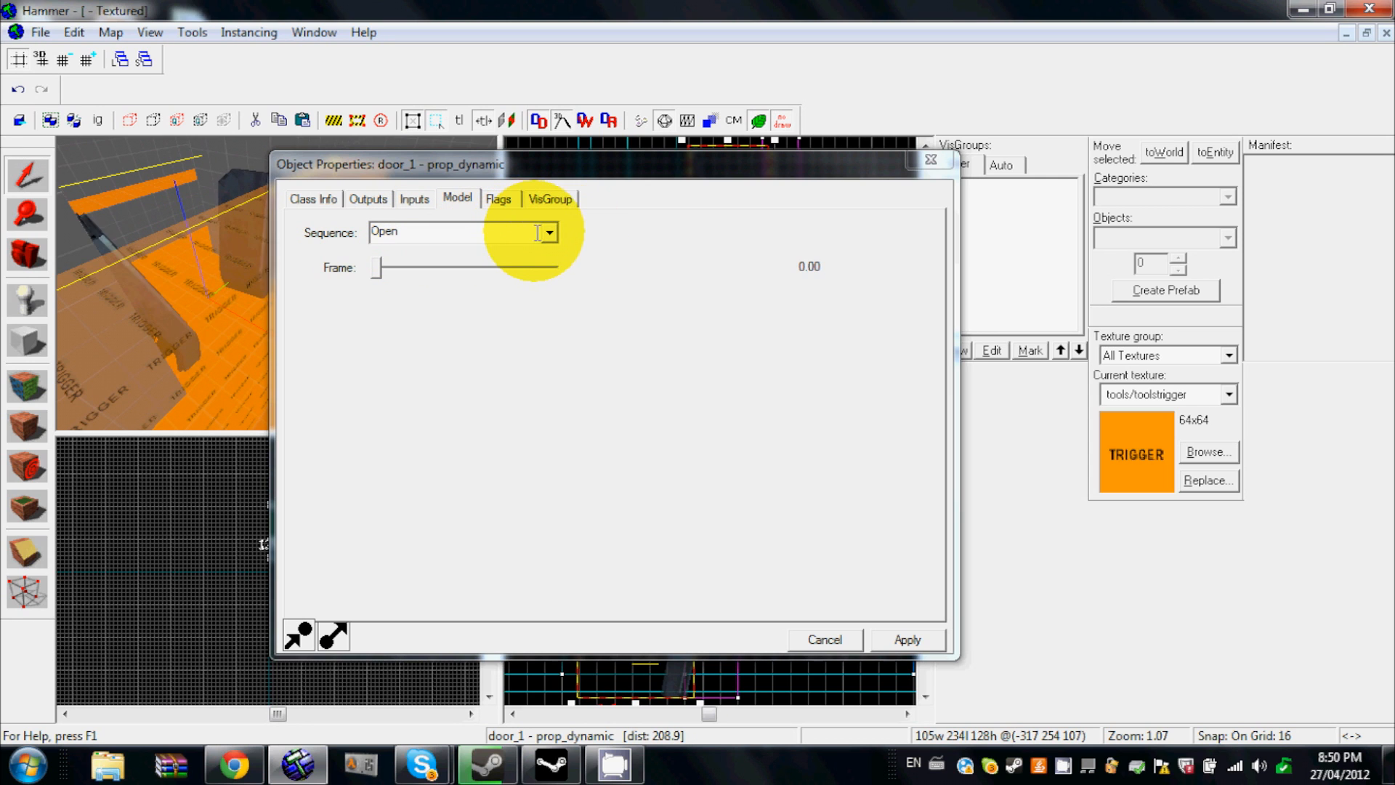
{"action": "left_click", "coordinate": [547, 231]}
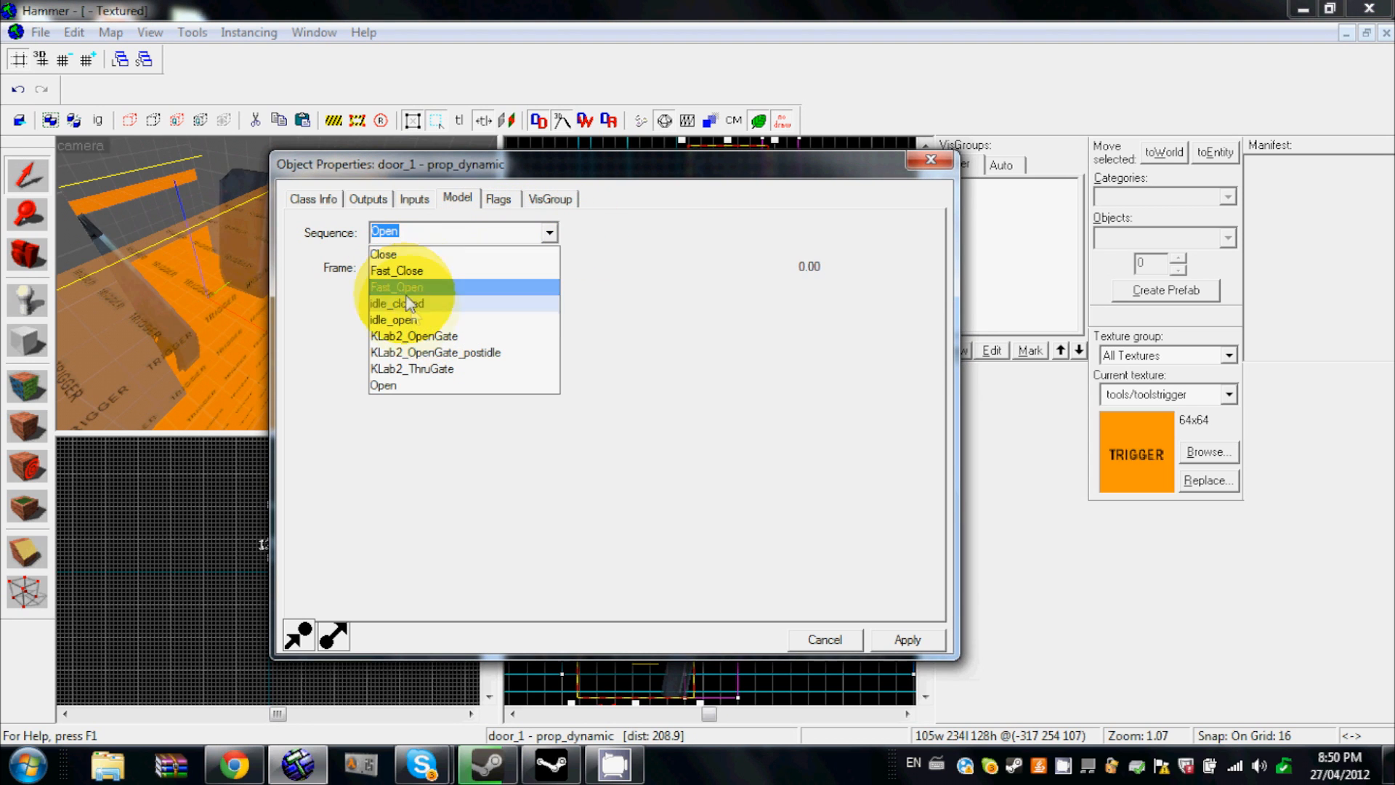
{"action": "left_click", "coordinate": [396, 304]}
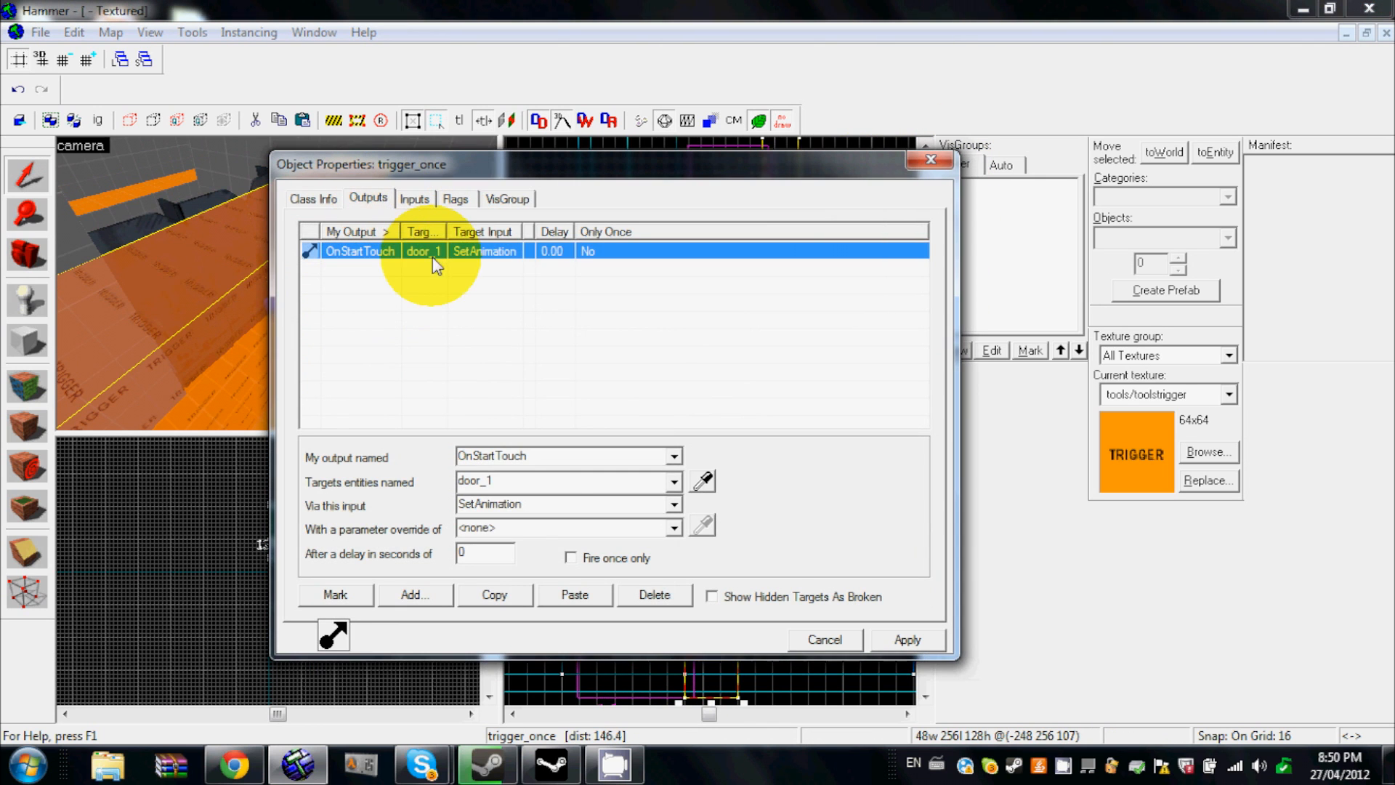
{"action": "mouse_move", "coordinate": [334, 547]}
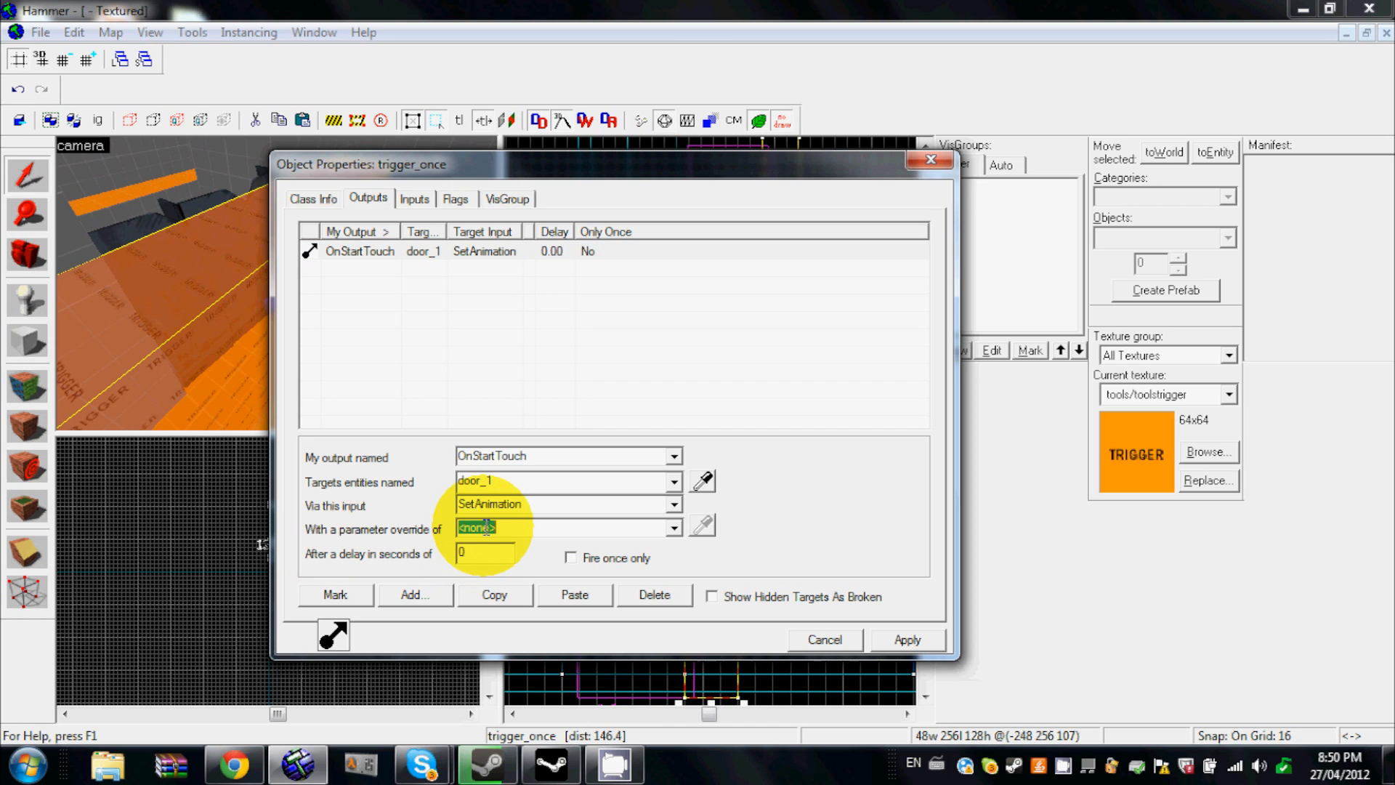
Pass 'open' as the parameter override of the SetAnimation output and close the trigger's properties.
{"action": "type", "text": "open"}
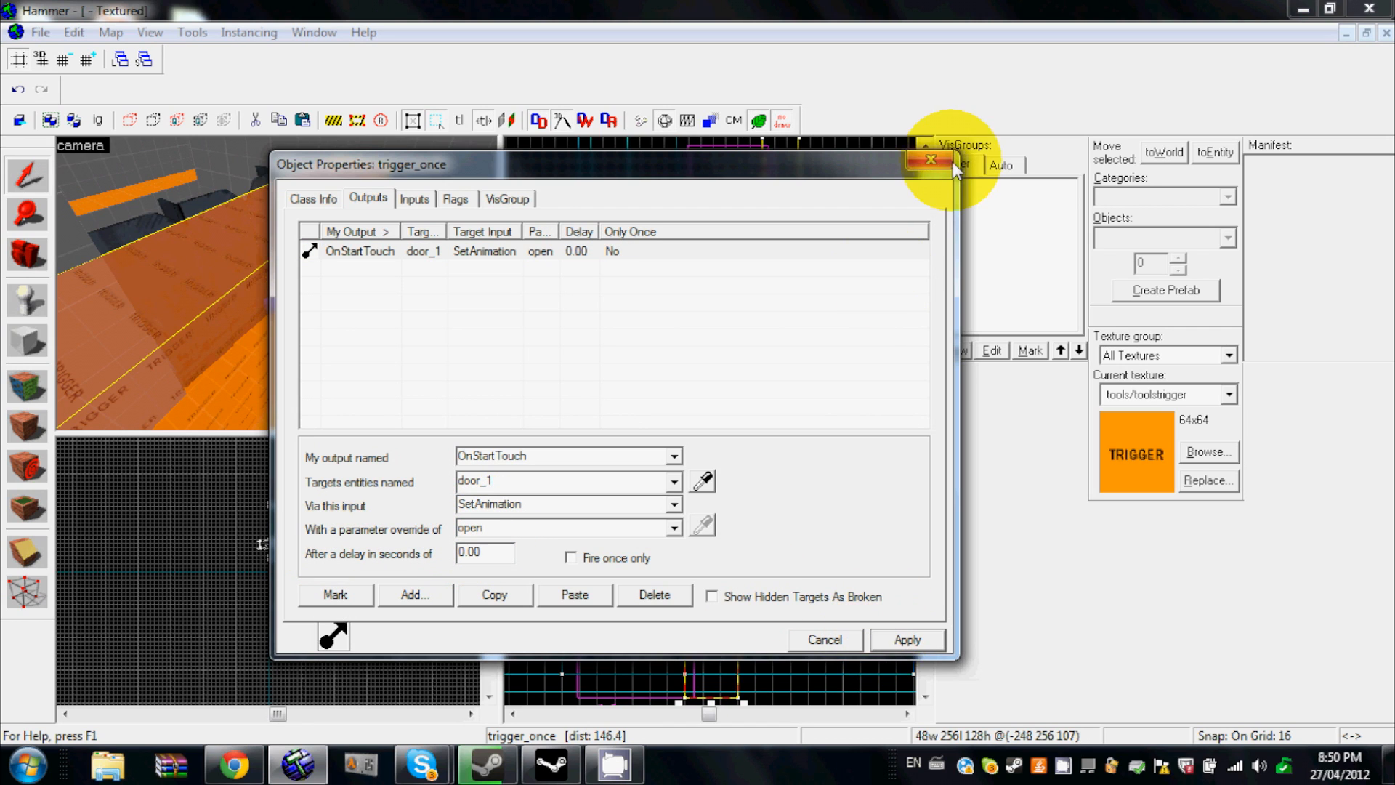
{"action": "left_click", "coordinate": [931, 159]}
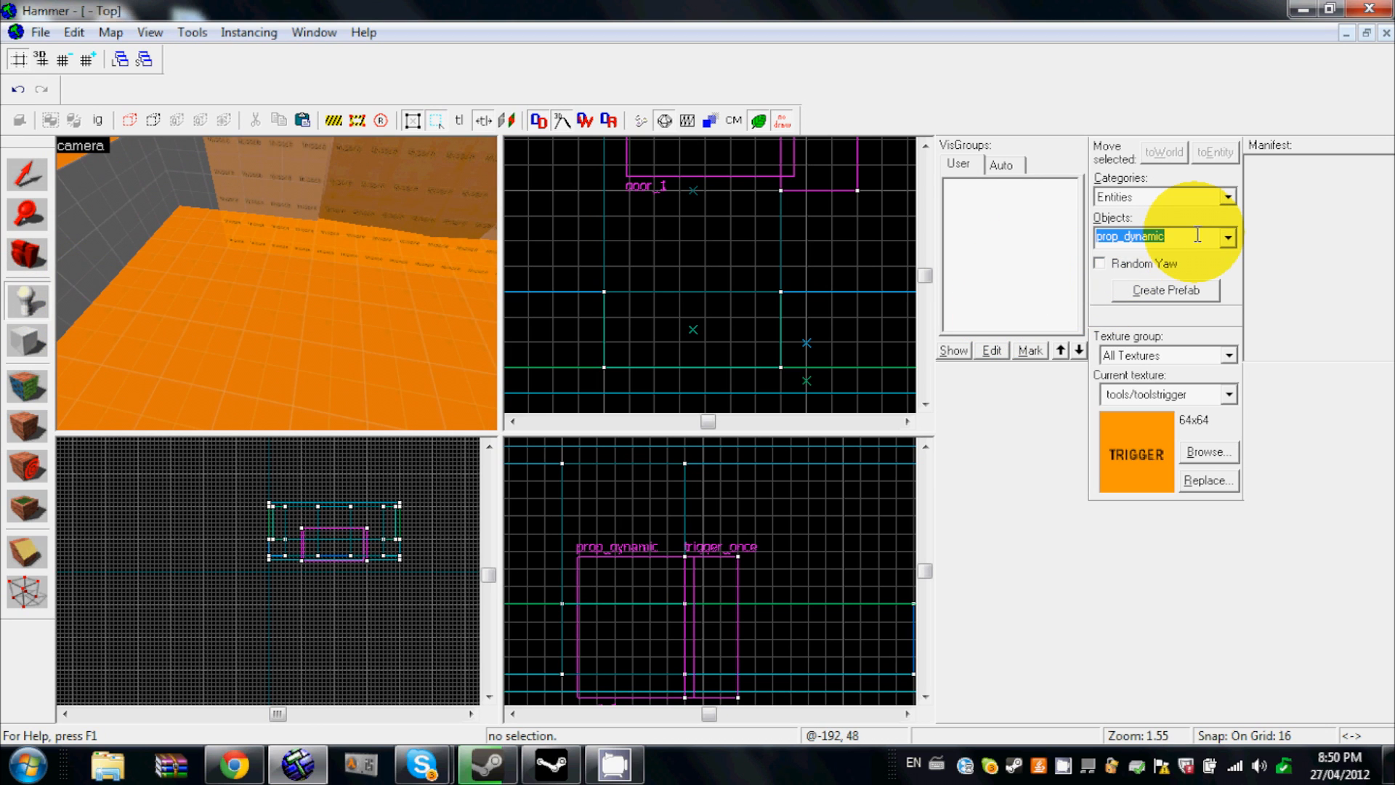
Place an info_player_counterterrorist and an info_player_terrorist spawn in the room.
{"action": "type", "text": "player"}
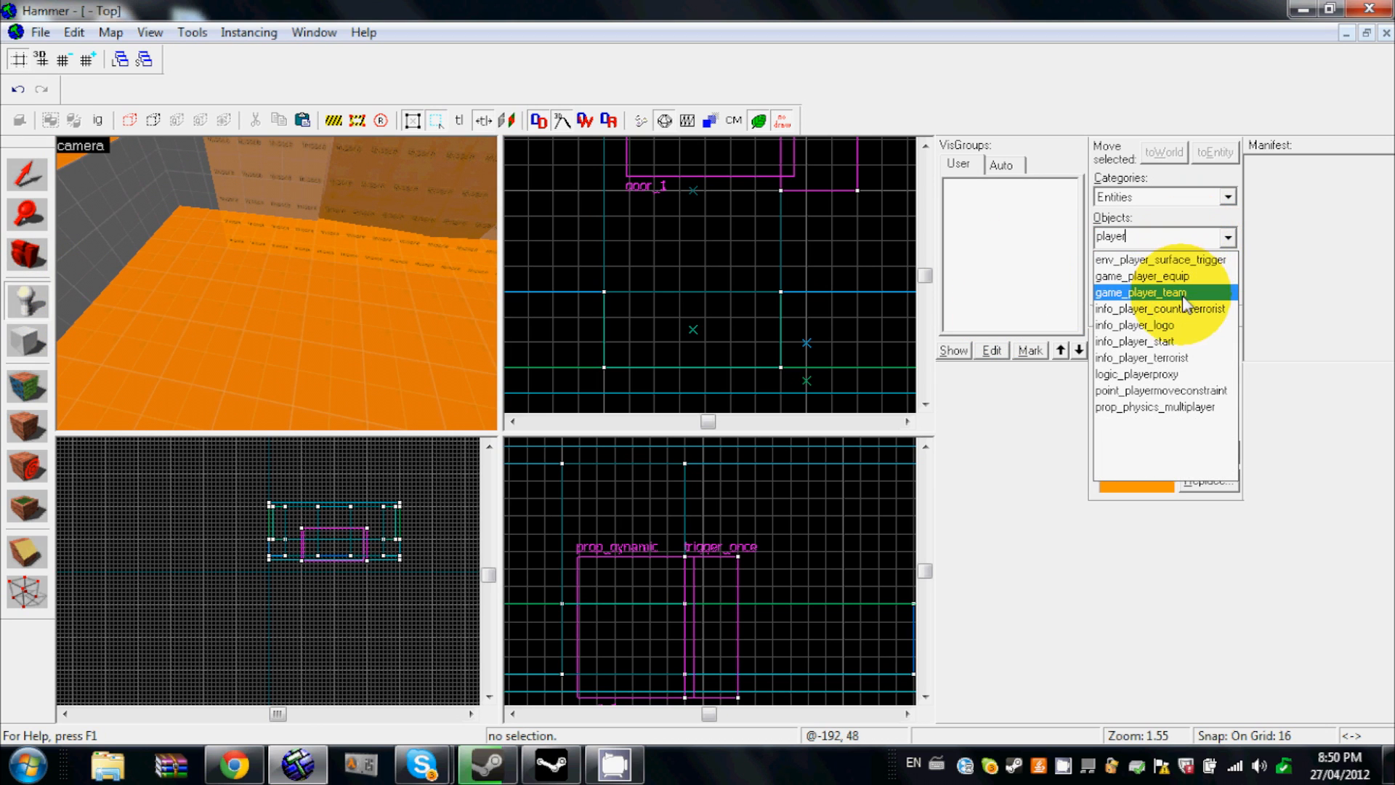
{"action": "left_click", "coordinate": [1159, 308]}
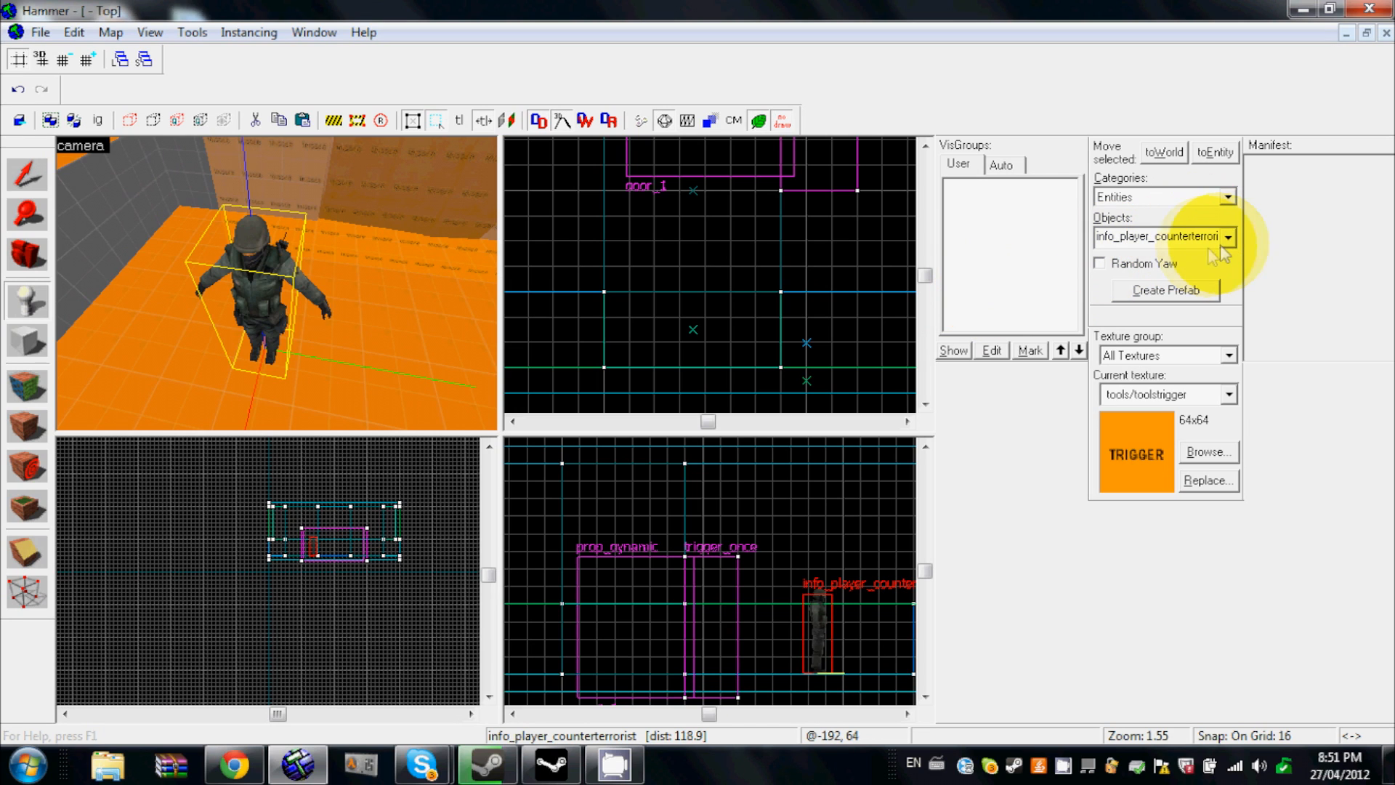
{"action": "left_click", "coordinate": [1228, 237]}
{"action": "type", "text": "s"}
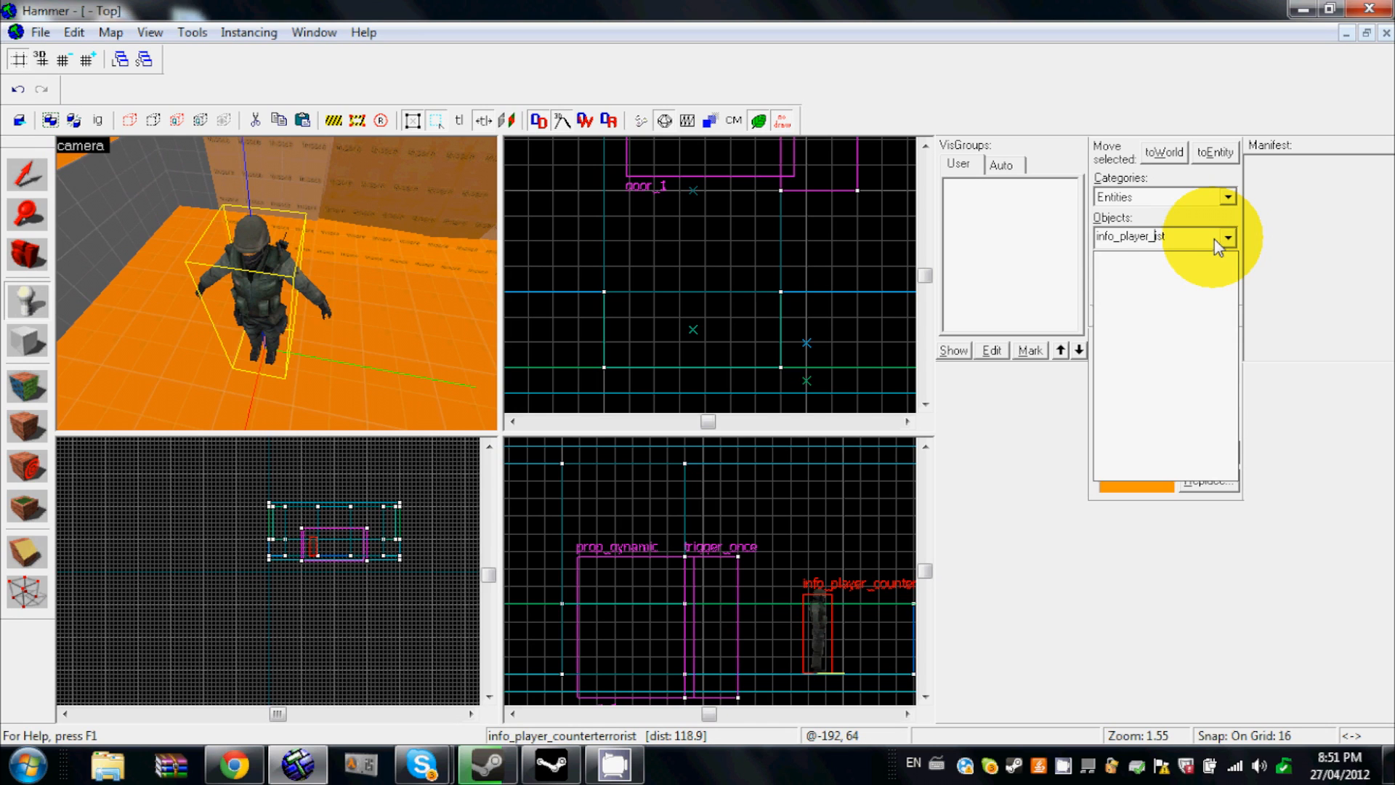
{"action": "left_click", "coordinate": [1229, 236]}
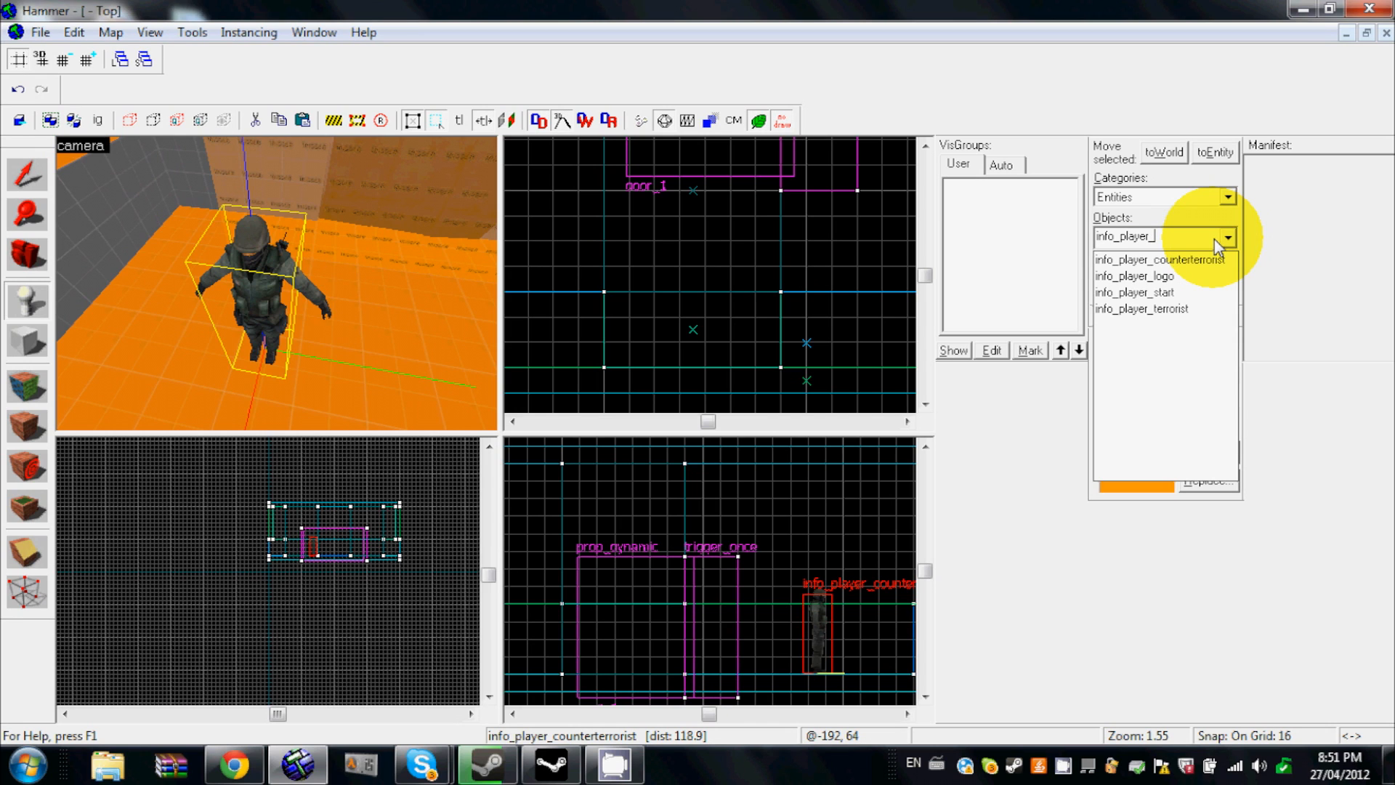
{"action": "left_click", "coordinate": [1141, 309]}
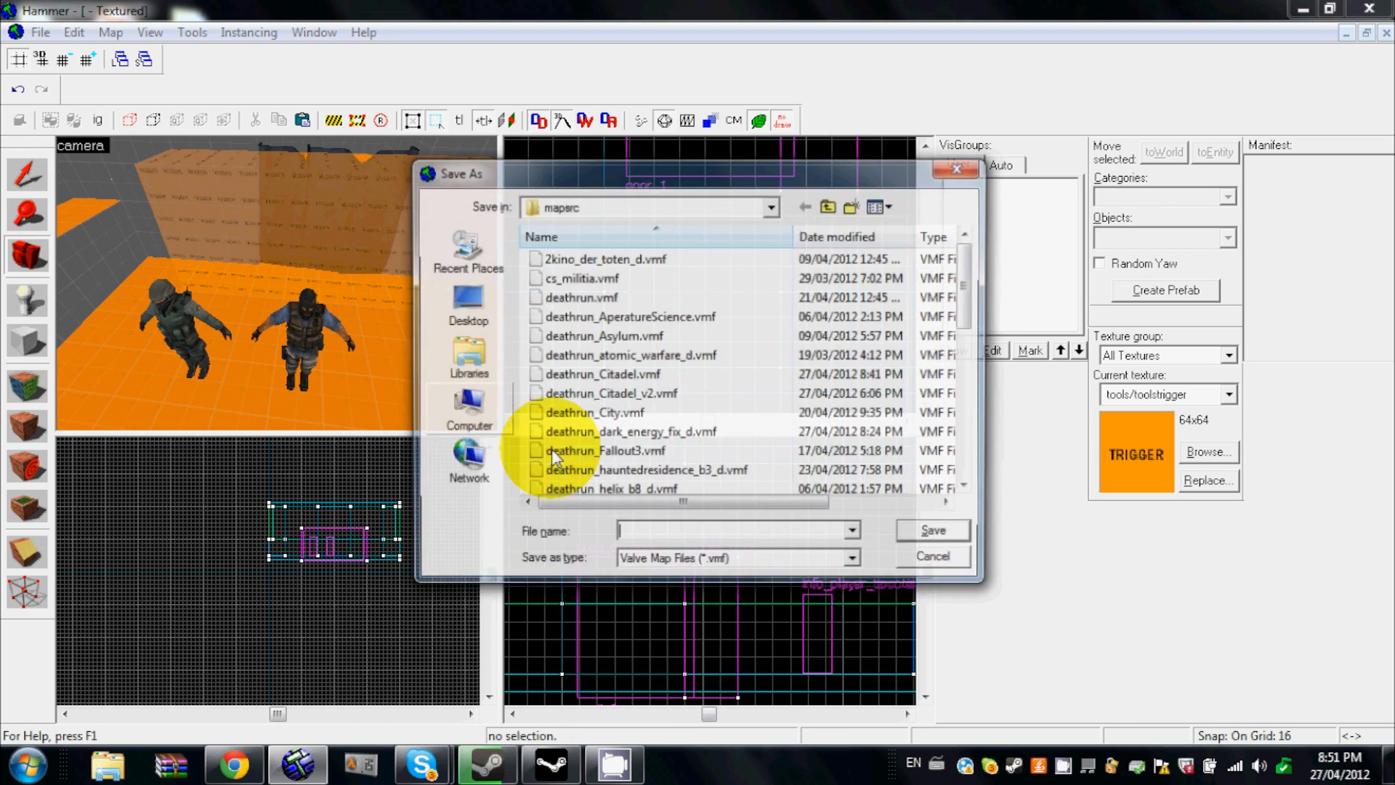
Save the map as test.vmf in the mapsrc folder.
{"action": "type", "text": "tr"}
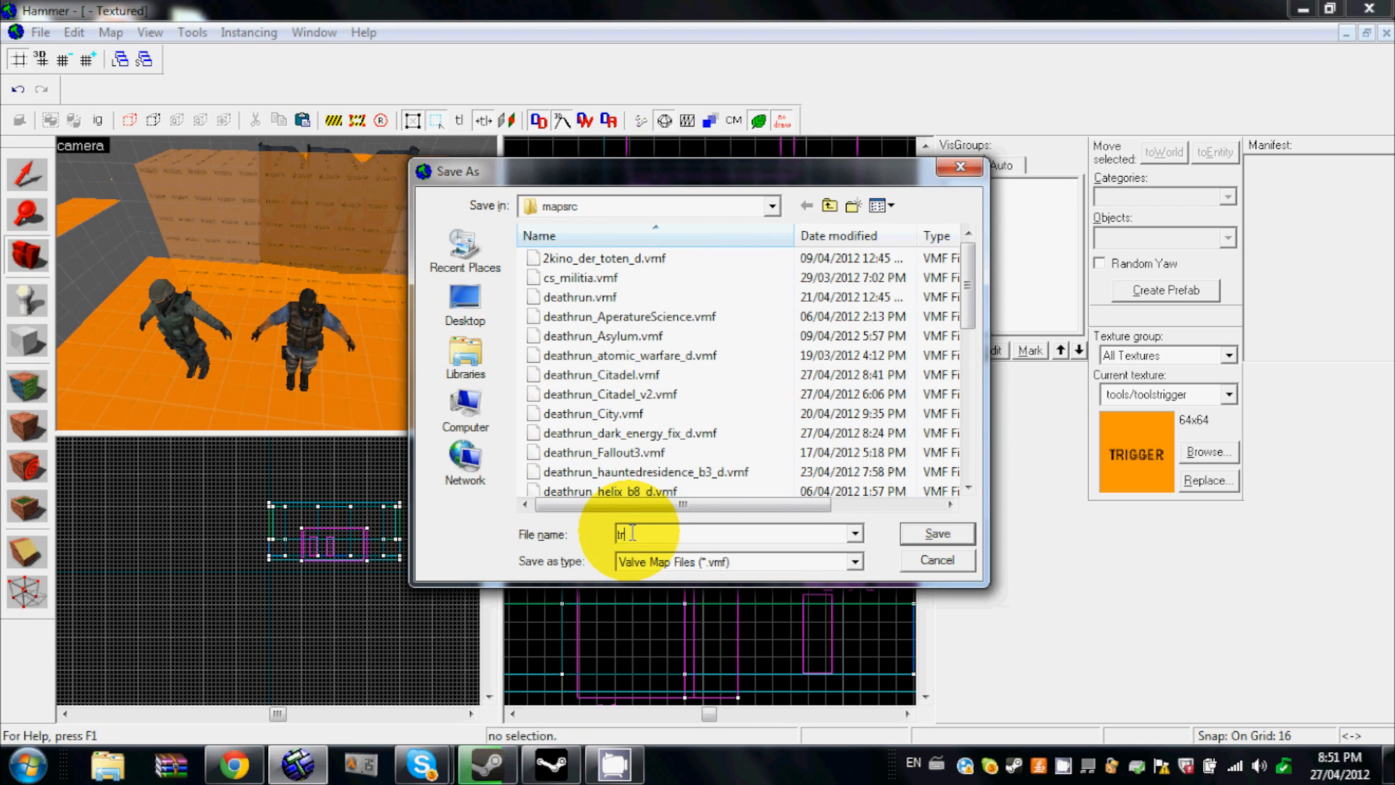
{"action": "type", "text": "tes"}
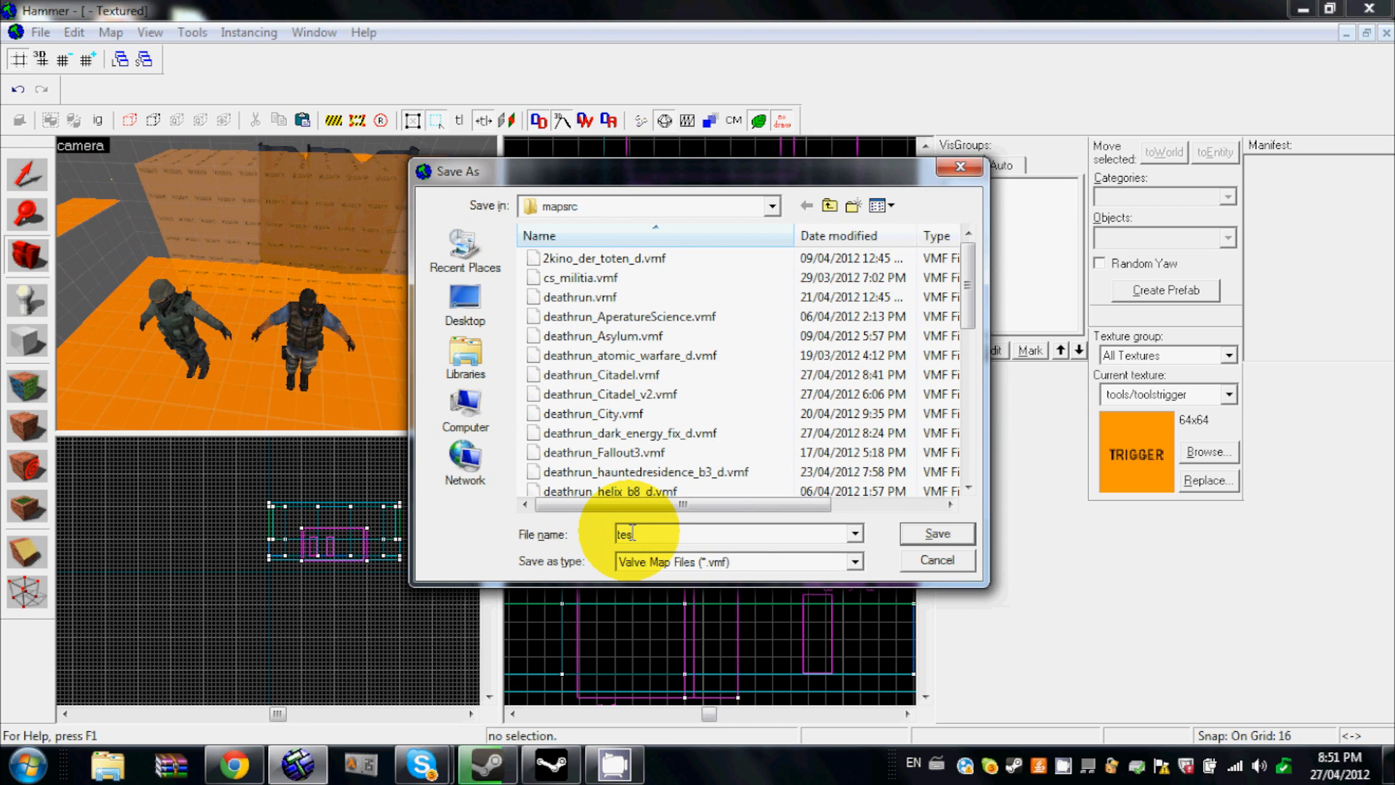
{"action": "left_click", "coordinate": [935, 532]}
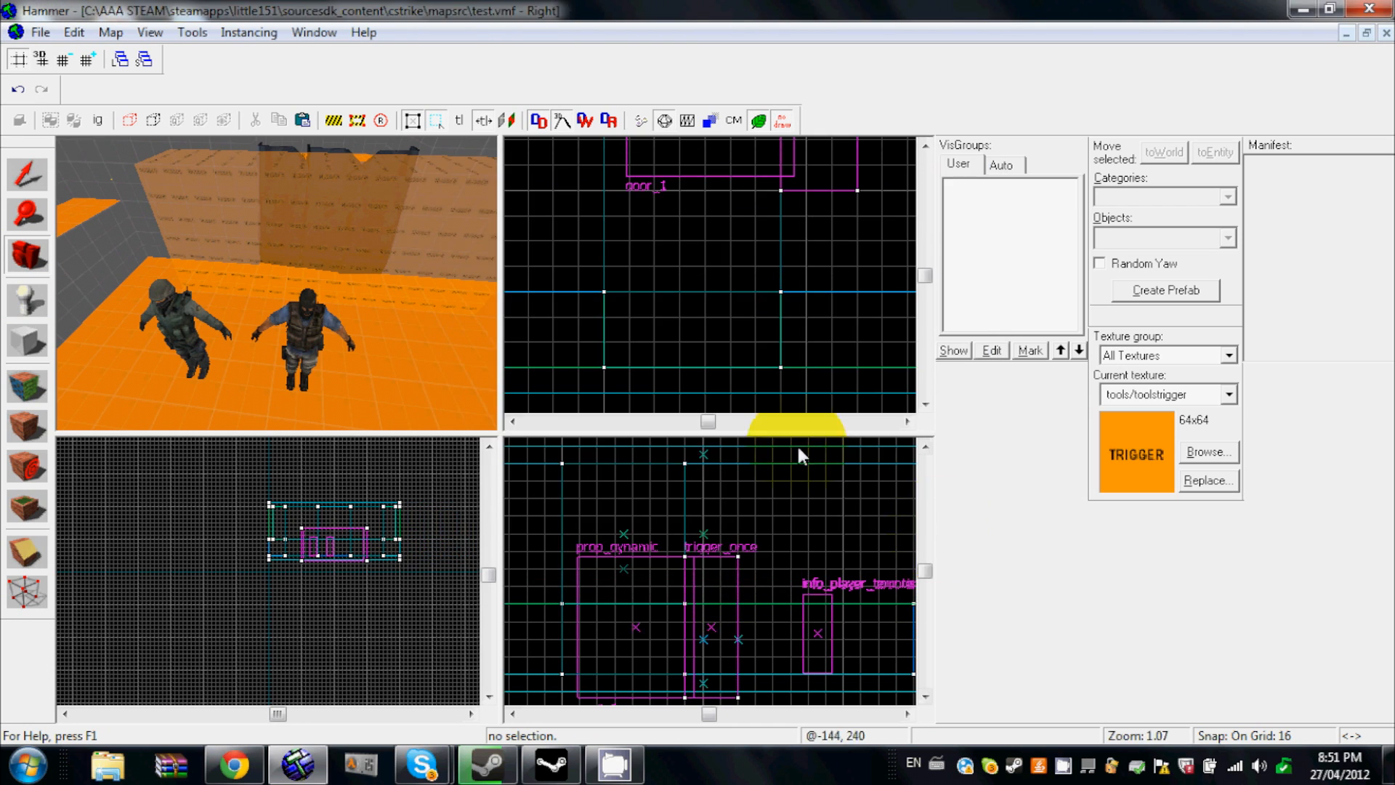